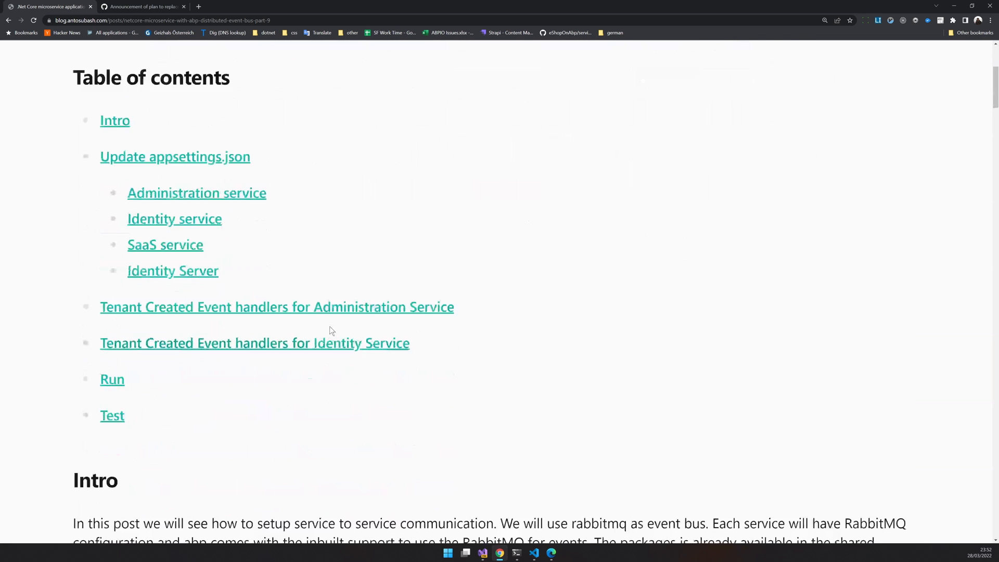
# Step: Review TaskyHostingModule's RabbitMQ module dependency and the SaaS and administration RabbitMQ appsettings against the blog
pyautogui.scroll(-3)
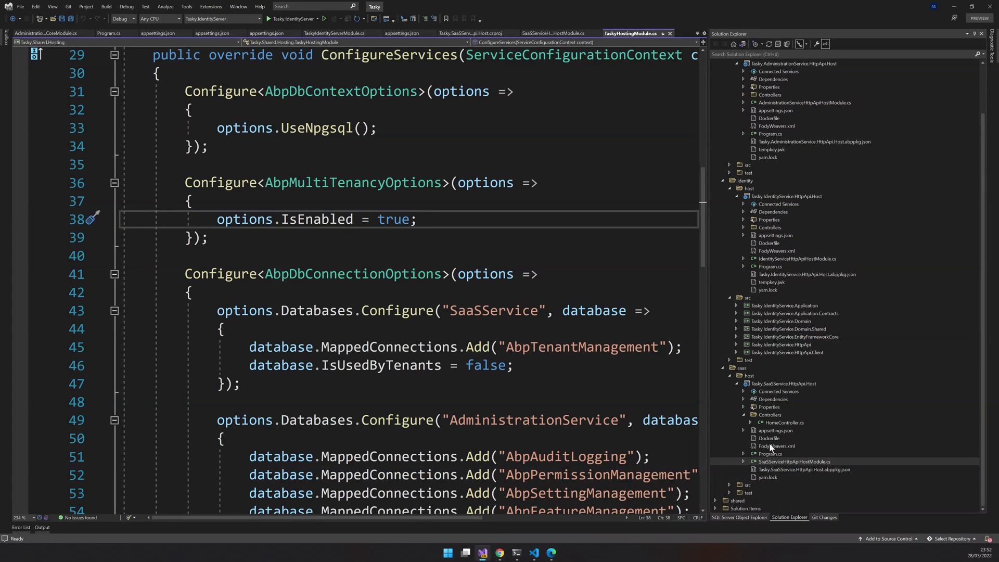
pyautogui.moveTo(773, 476)
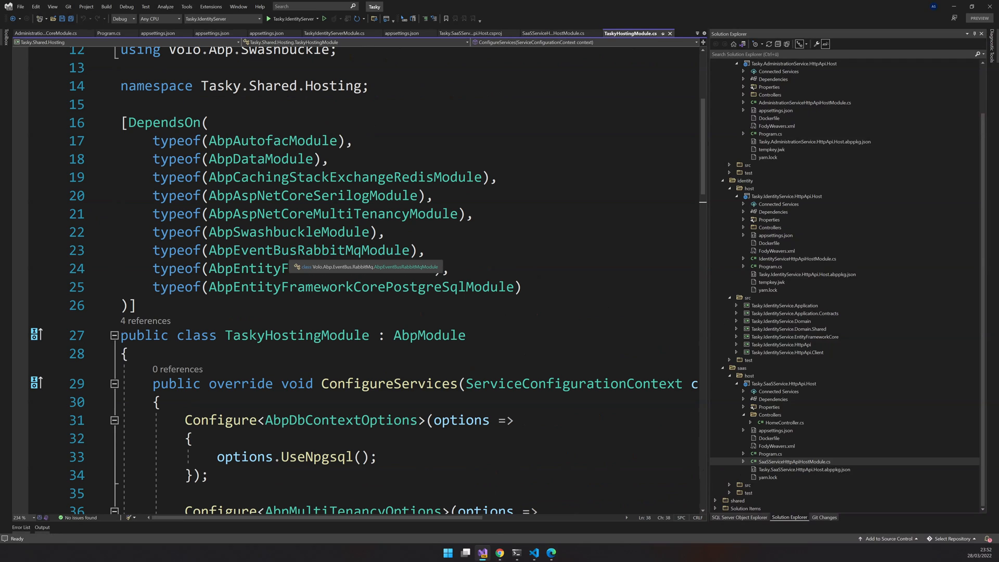
pyautogui.doubleClick(308, 249)
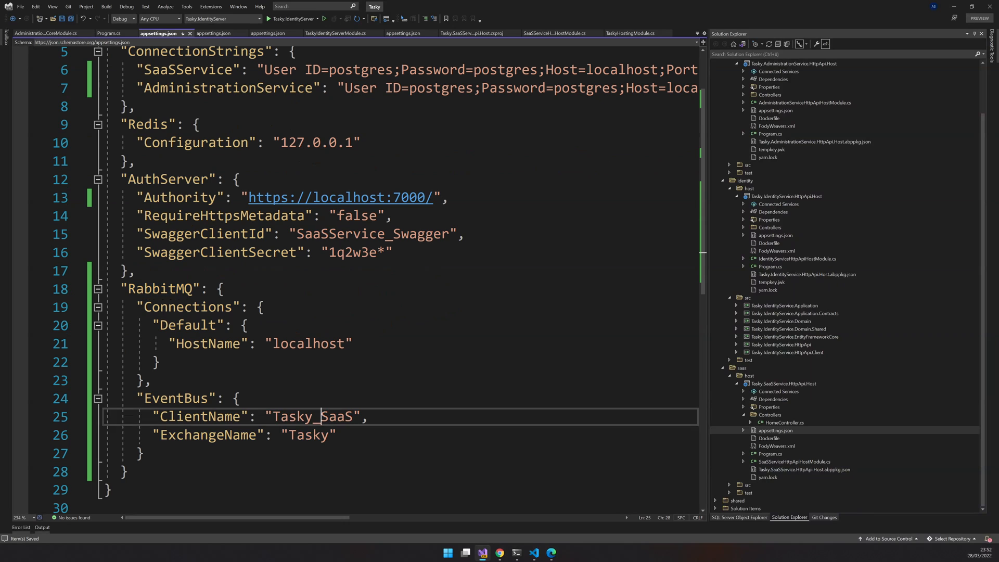
pyautogui.doubleClick(313, 417)
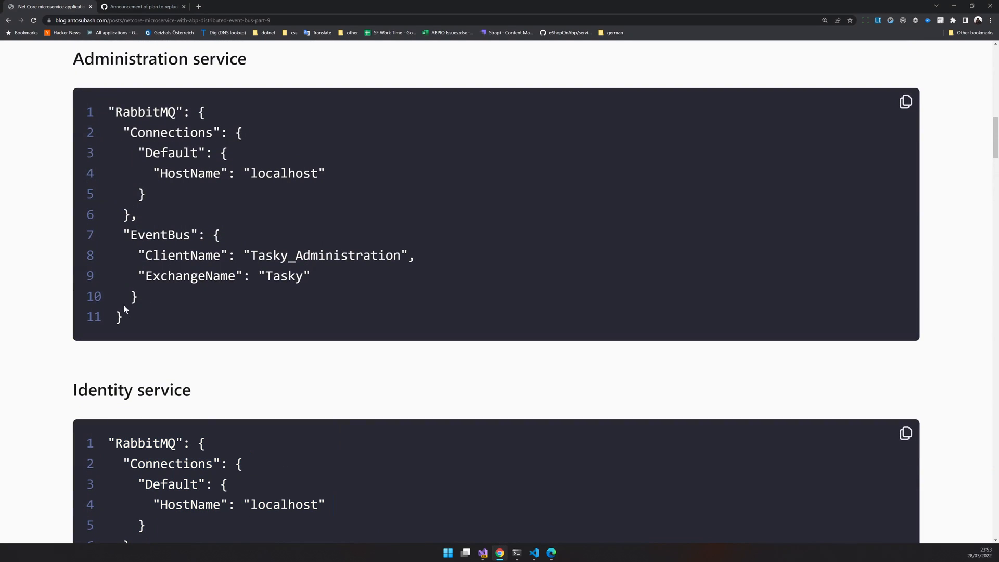
pyautogui.moveTo(111, 111); pyautogui.dragTo(121, 317)
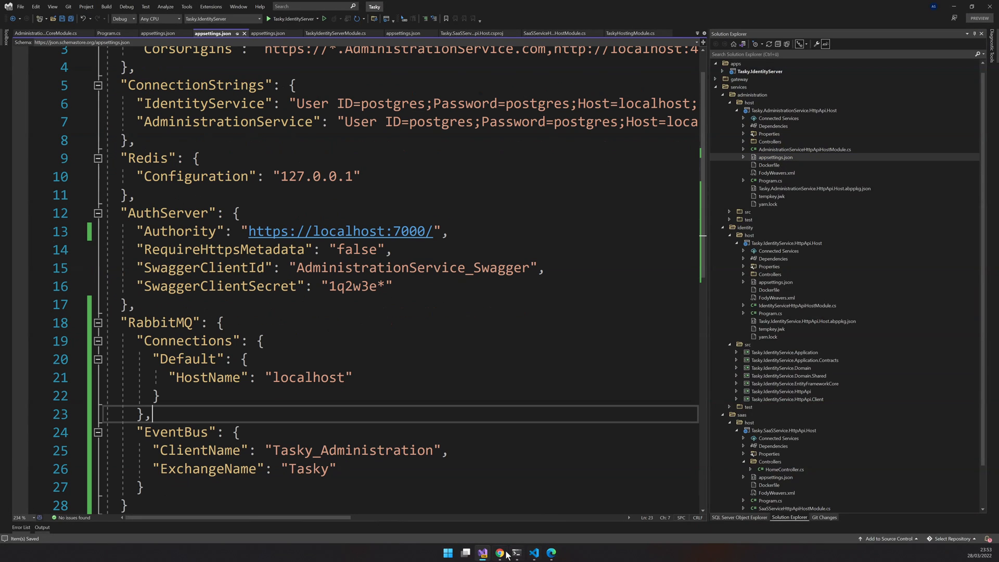
# Step: Bring up IdentityServer's appsettings.json with its RabbitMQ client named Tasky_AuthServer
pyautogui.click(499, 552)
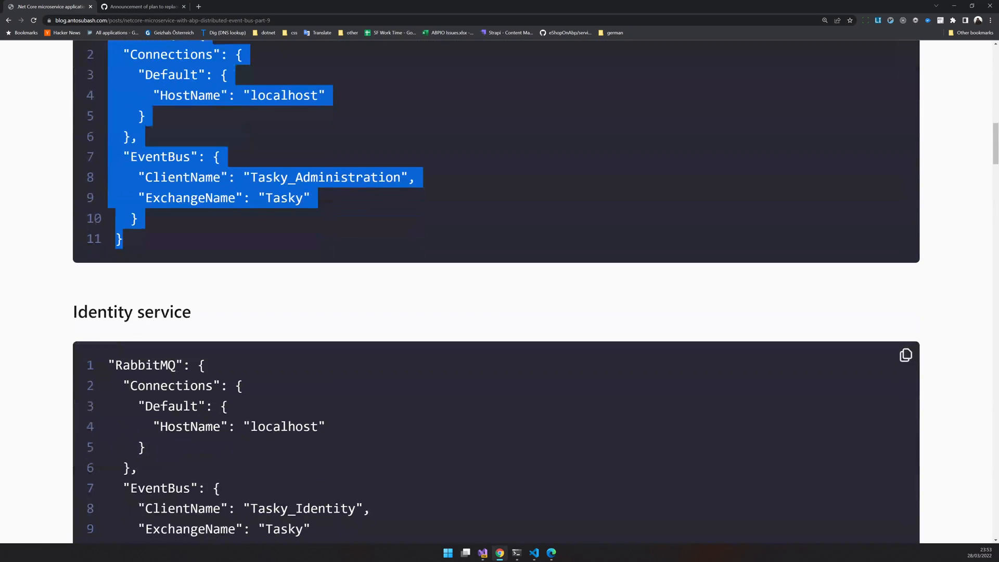
pyautogui.scroll(-3)
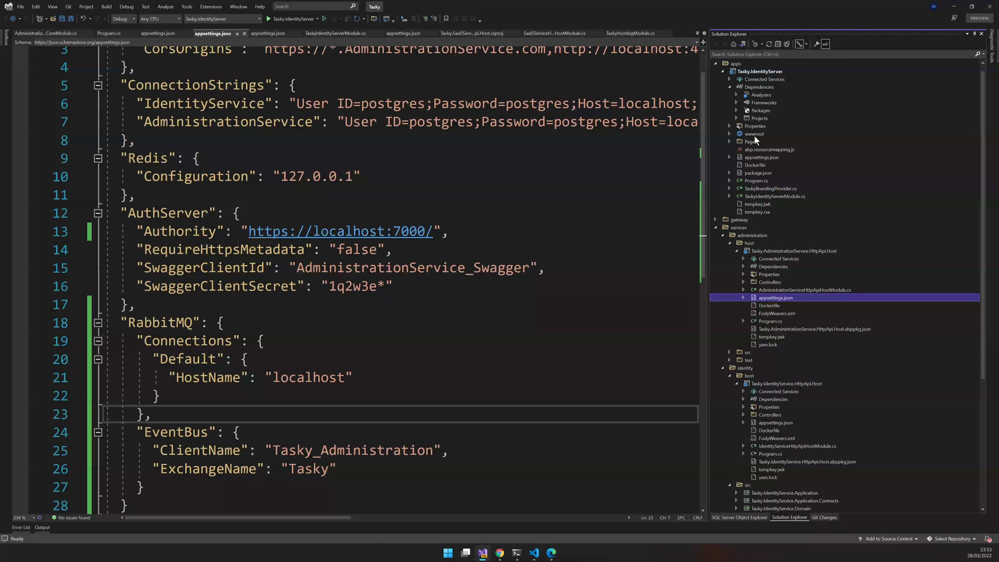
pyautogui.click(268, 33)
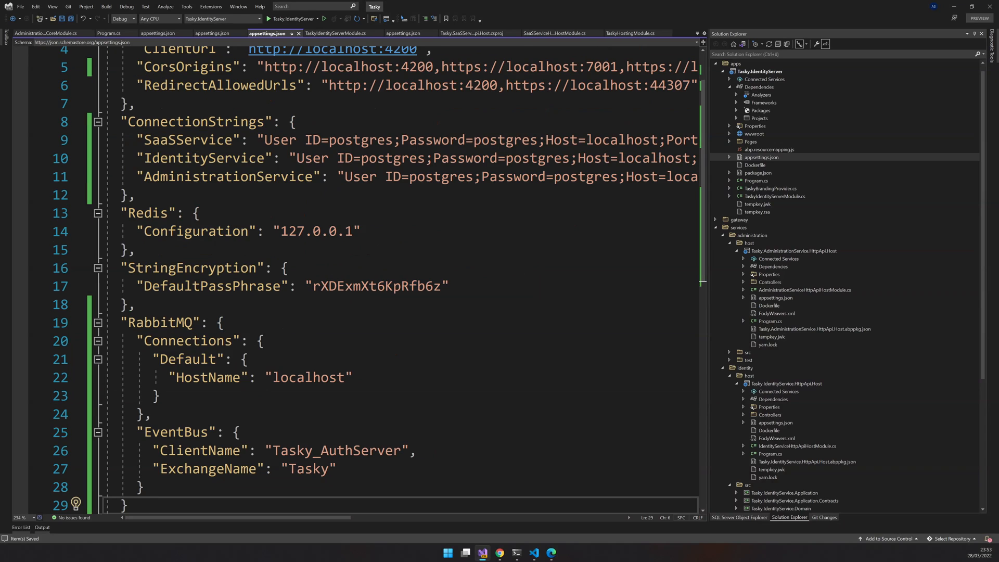
pyautogui.click(152, 413)
pyautogui.write('docker ps')
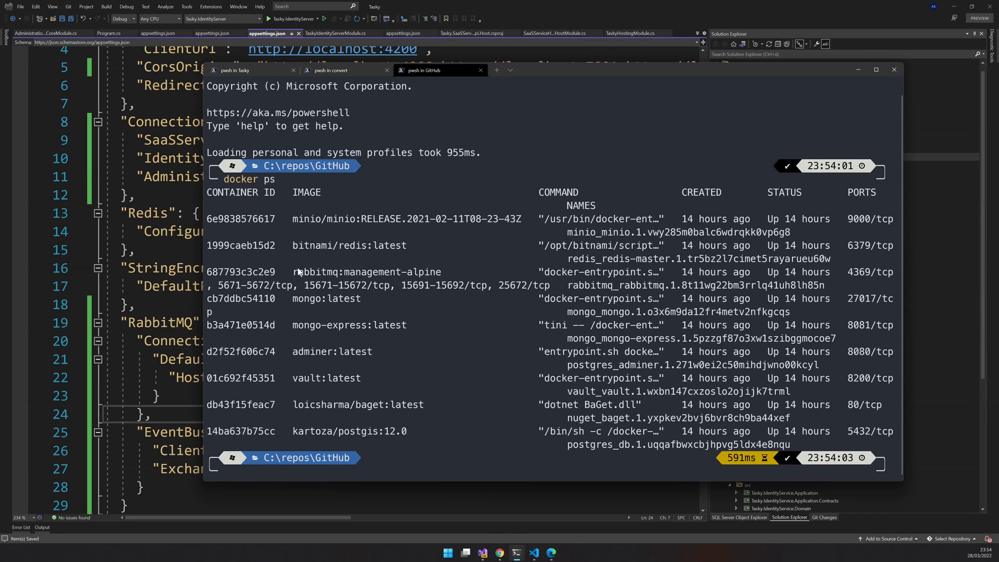
pyautogui.doubleClick(367, 271)
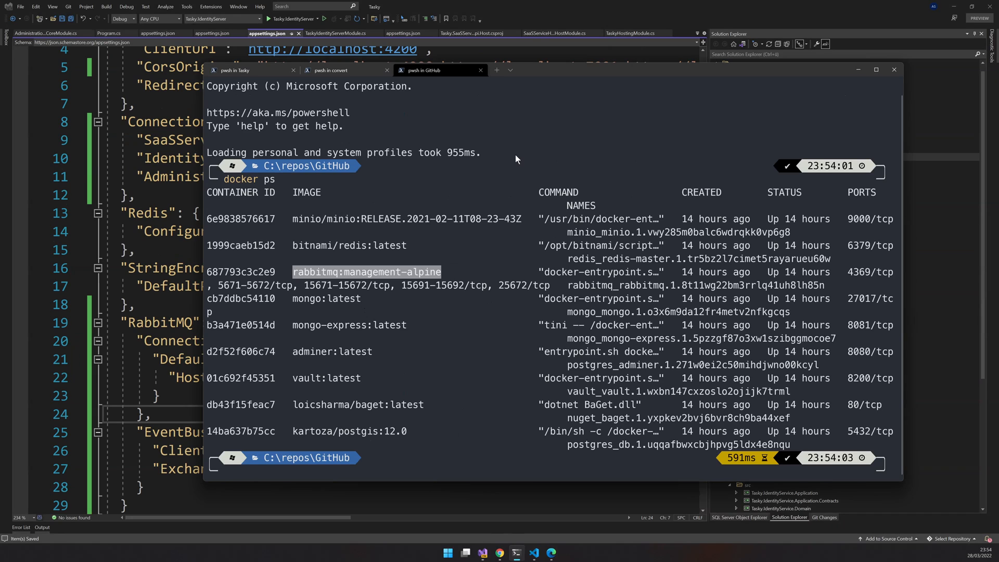
pyautogui.moveTo(362, 290)
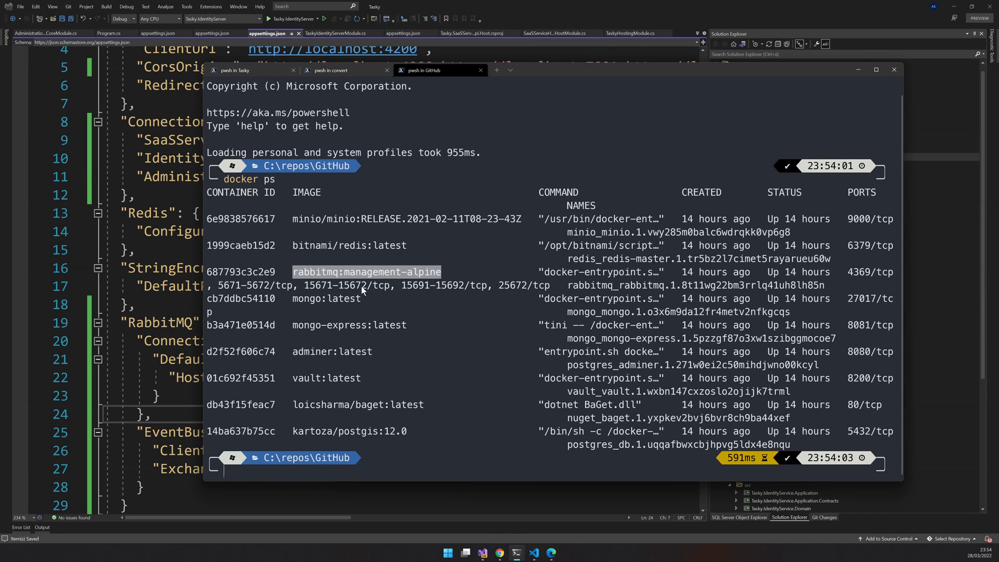
pyautogui.moveTo(540, 302)
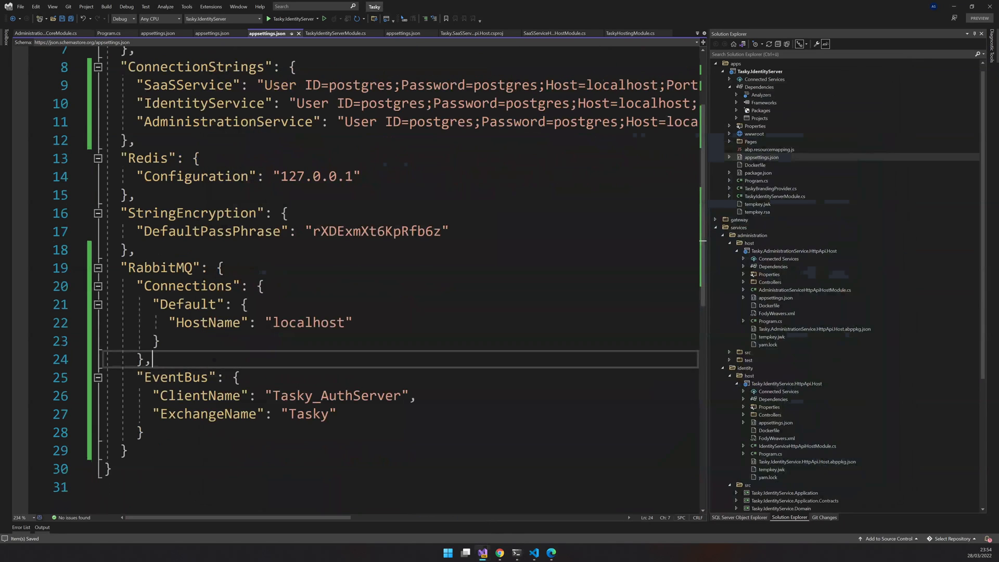
pyautogui.doubleClick(307, 322)
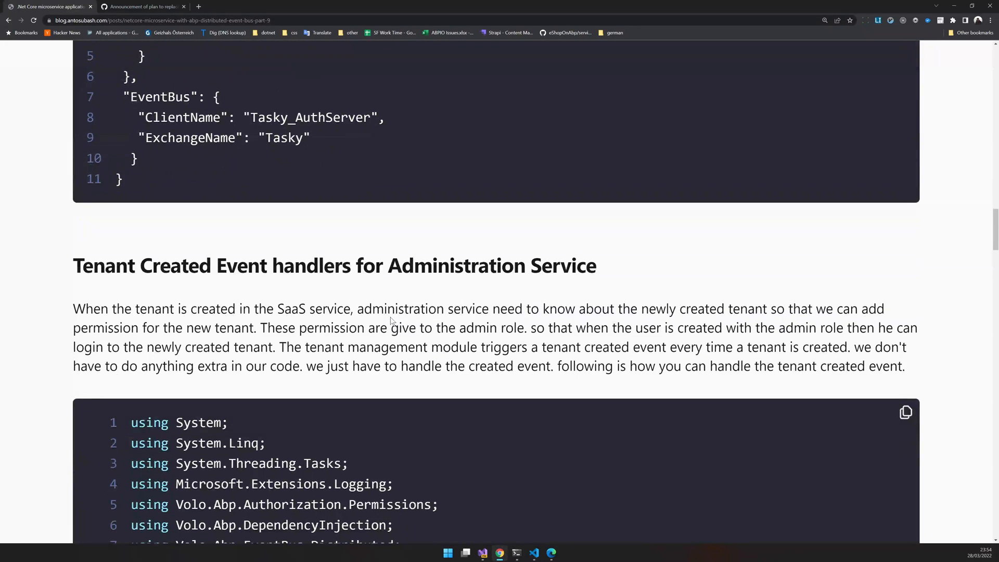
pyautogui.scroll(-3)
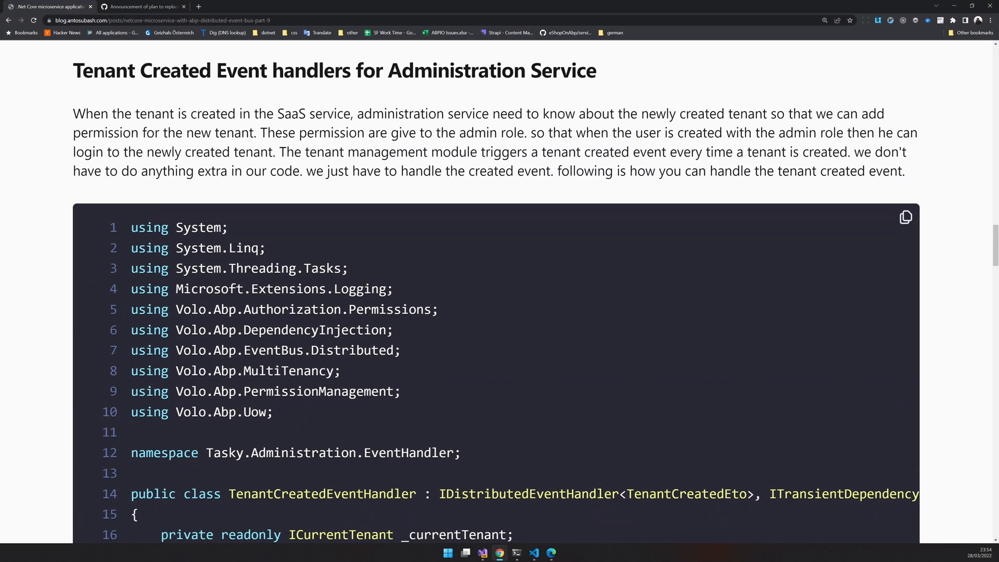
pyautogui.scroll(-3)
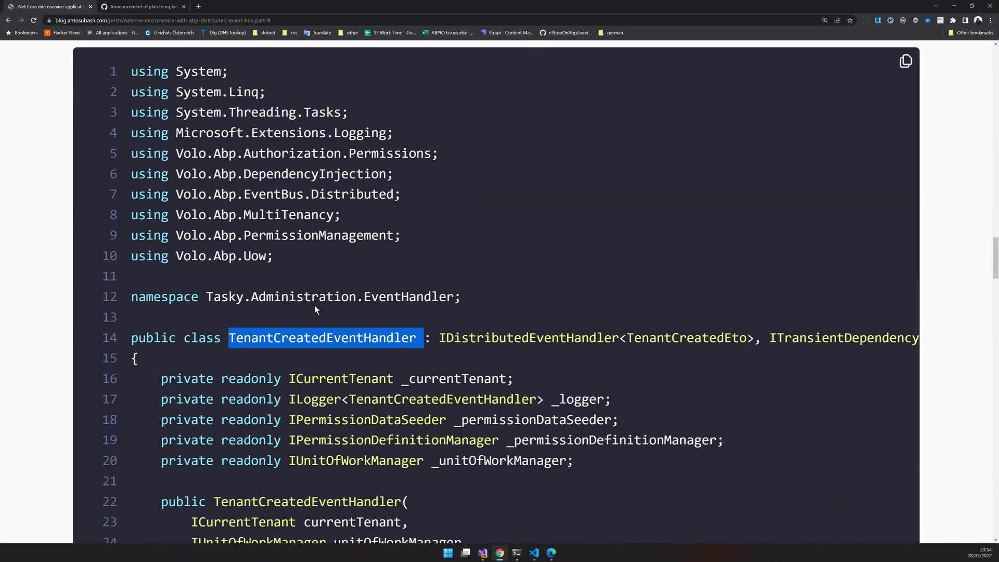
pyautogui.scroll(-3)
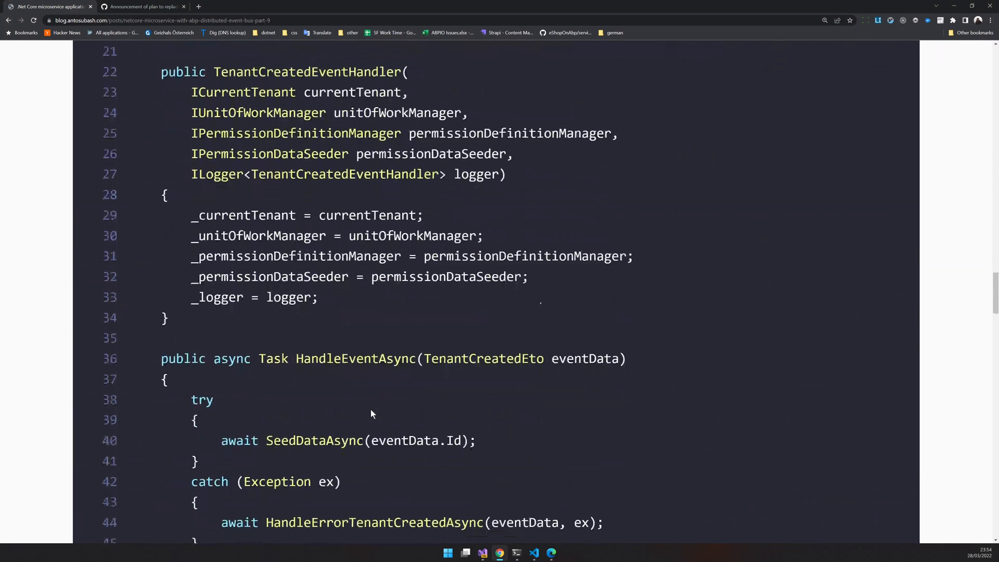
pyautogui.scroll(-3)
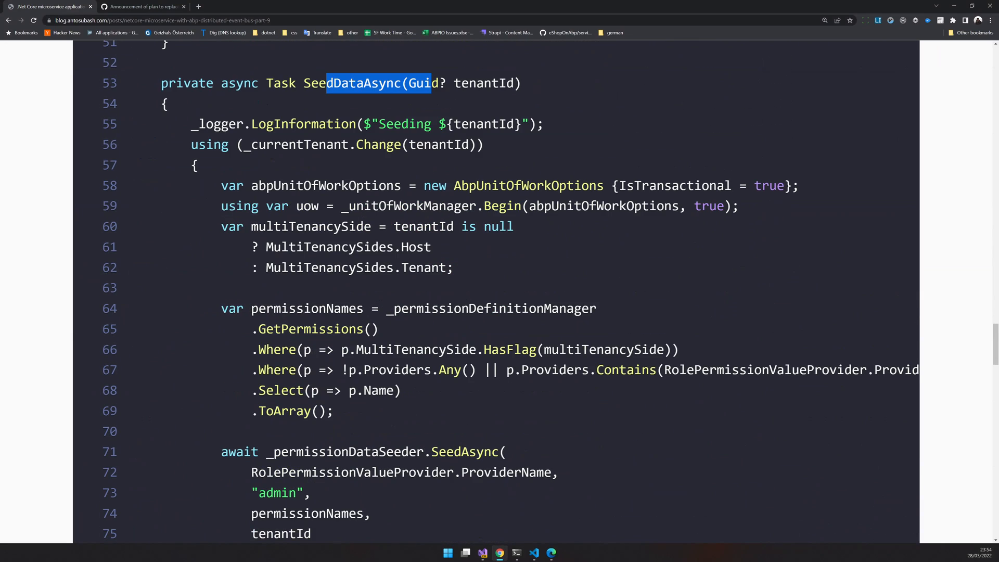
pyautogui.scroll(3)
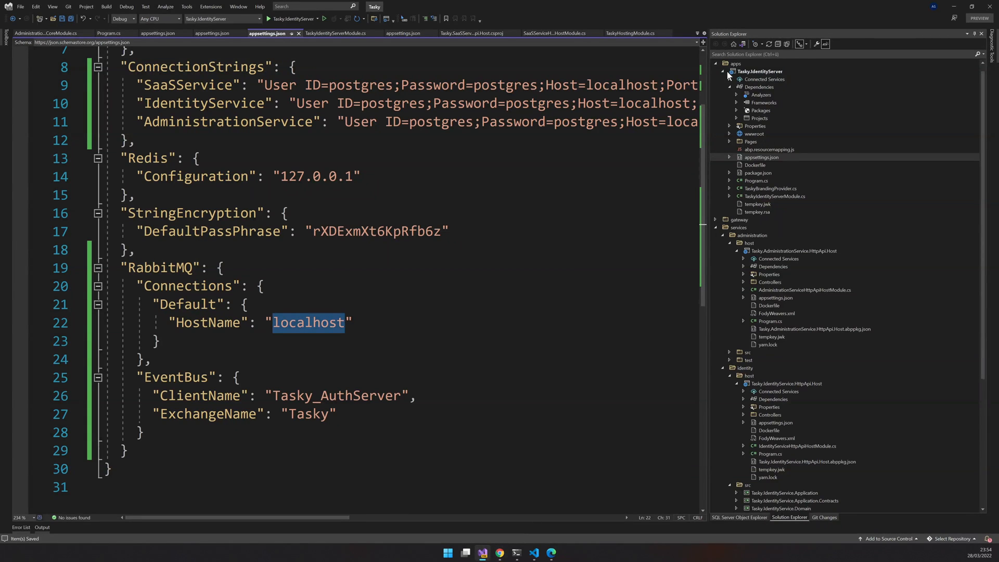
# Step: Add EventHandler/TenantCreatedEventHandler.cs to the administration host, seeding admin role permissions in SeedDataAsync
pyautogui.rightClick(793, 109)
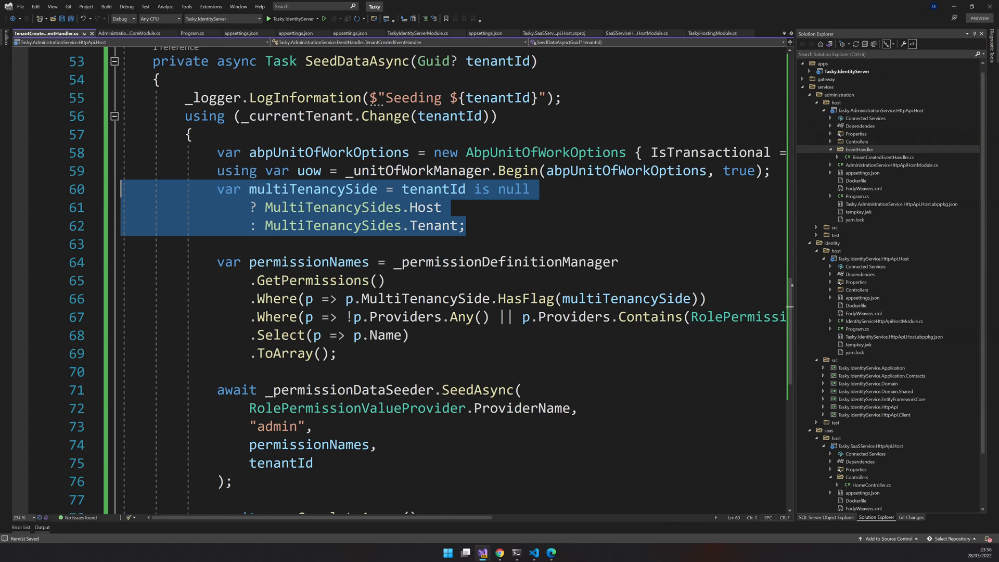
pyautogui.scroll(-3)
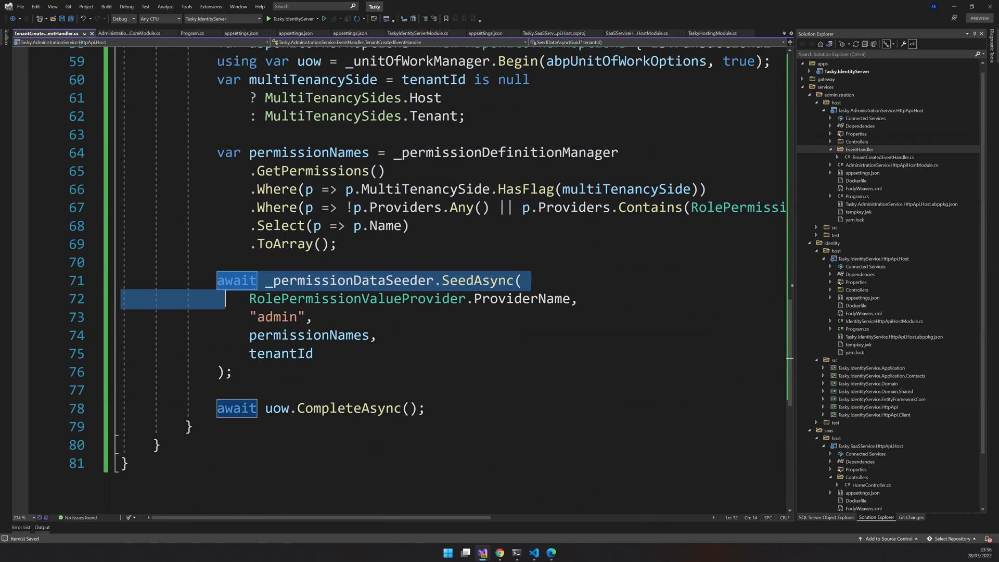
pyautogui.click(274, 317)
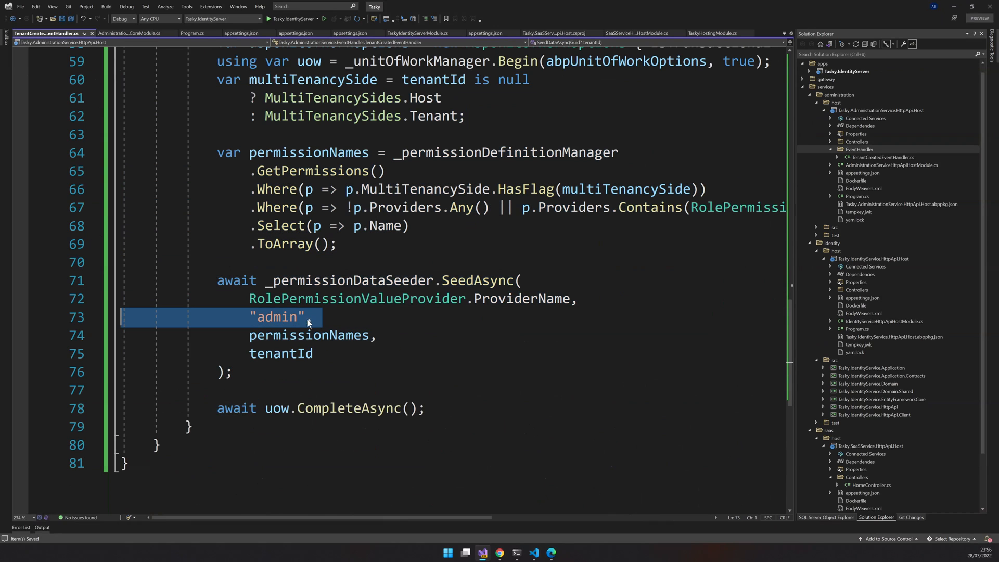
pyautogui.click(217, 262)
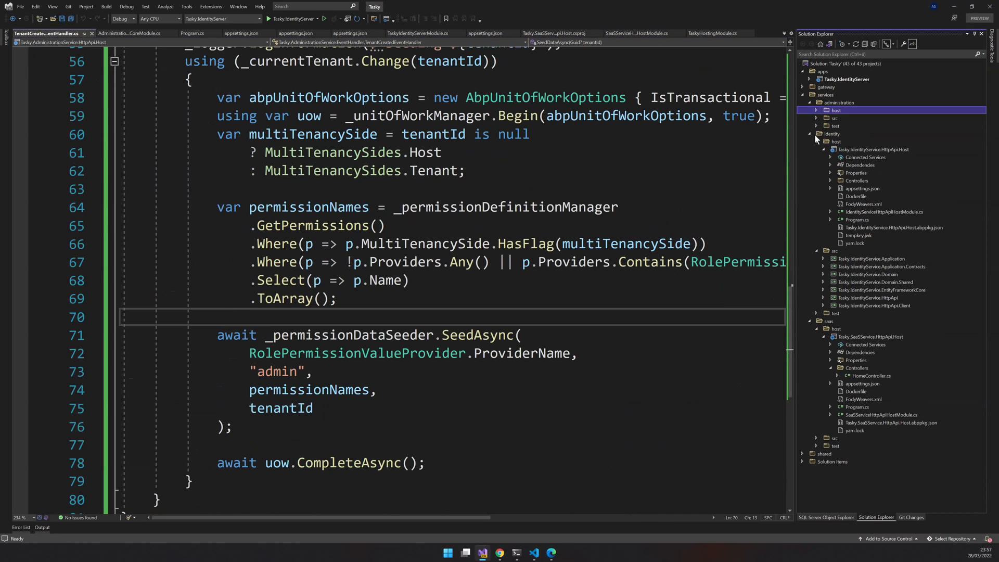
# Step: Add an EventHandler folder to the identity host and copy the handler class name from the blog
pyautogui.rightClick(873, 149)
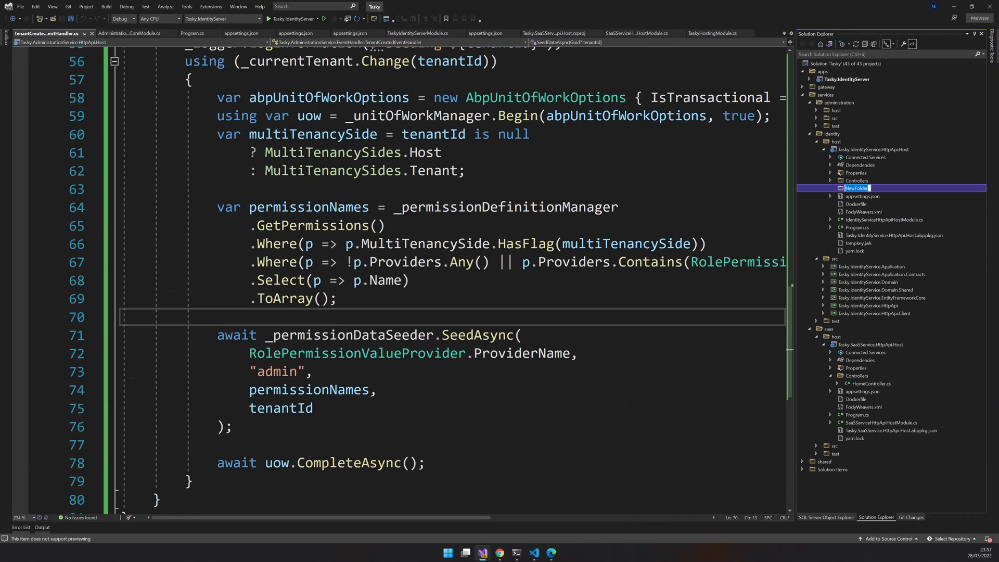
pyautogui.write('EventHandler')
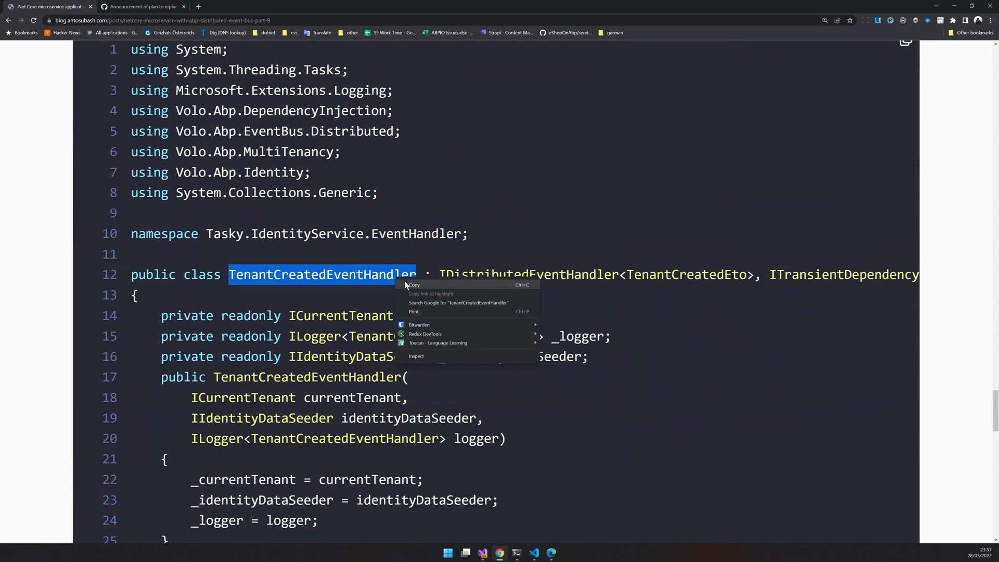
pyautogui.click(794, 200)
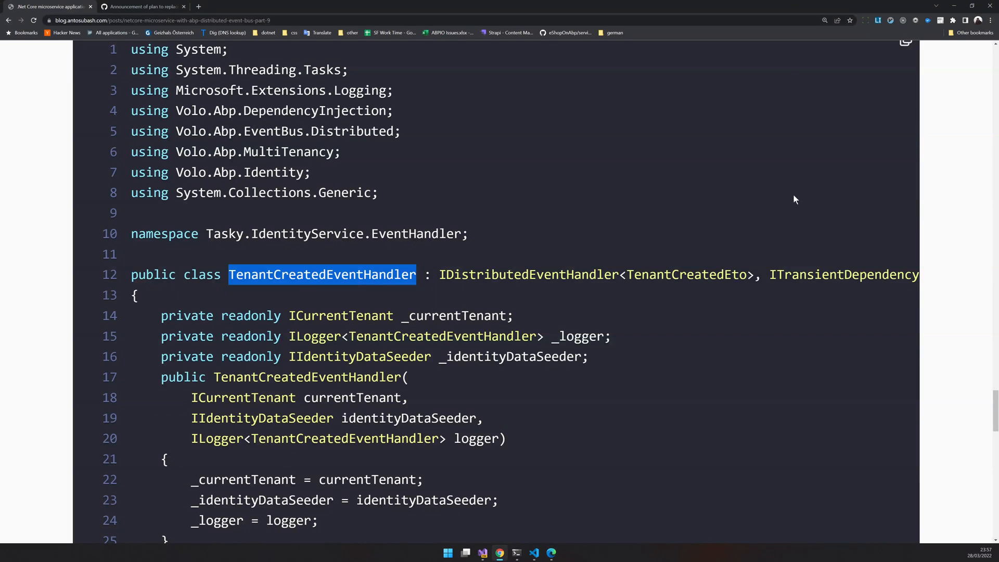
pyautogui.click(534, 552)
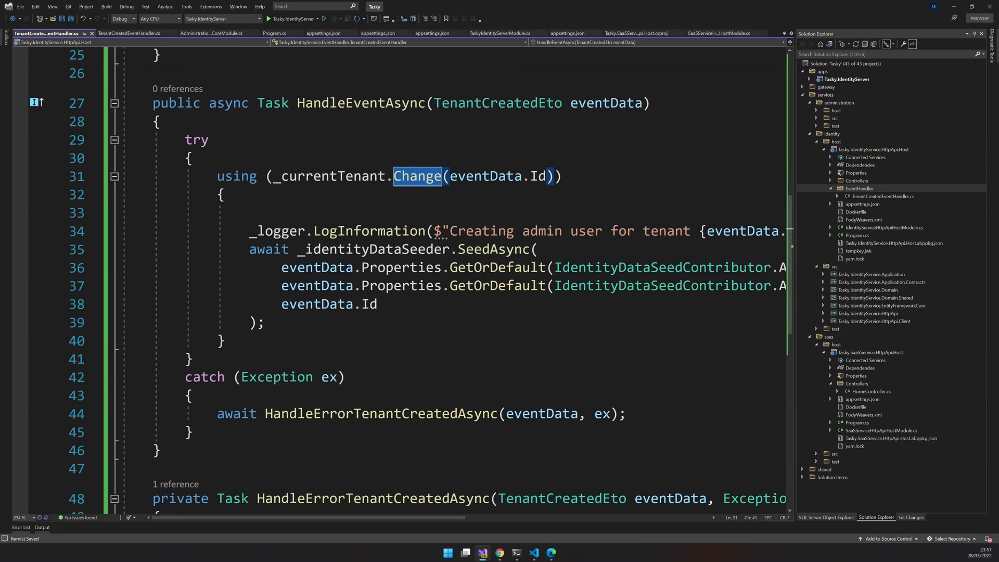
# Step: Paste the identity TenantCreatedEventHandler that creates the tenant's admin user with default credentials
pyautogui.doubleClick(372, 248)
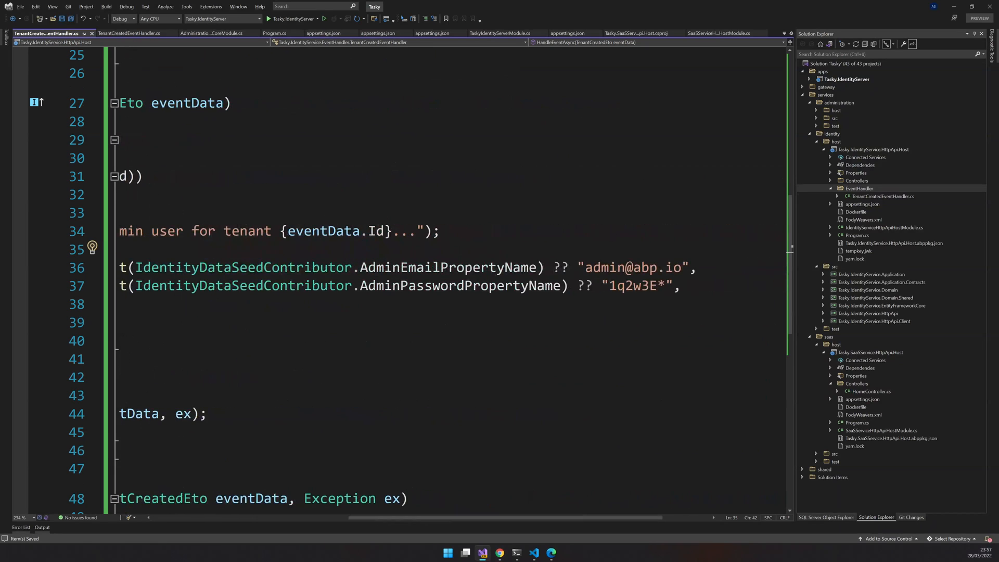
pyautogui.doubleClick(460, 285)
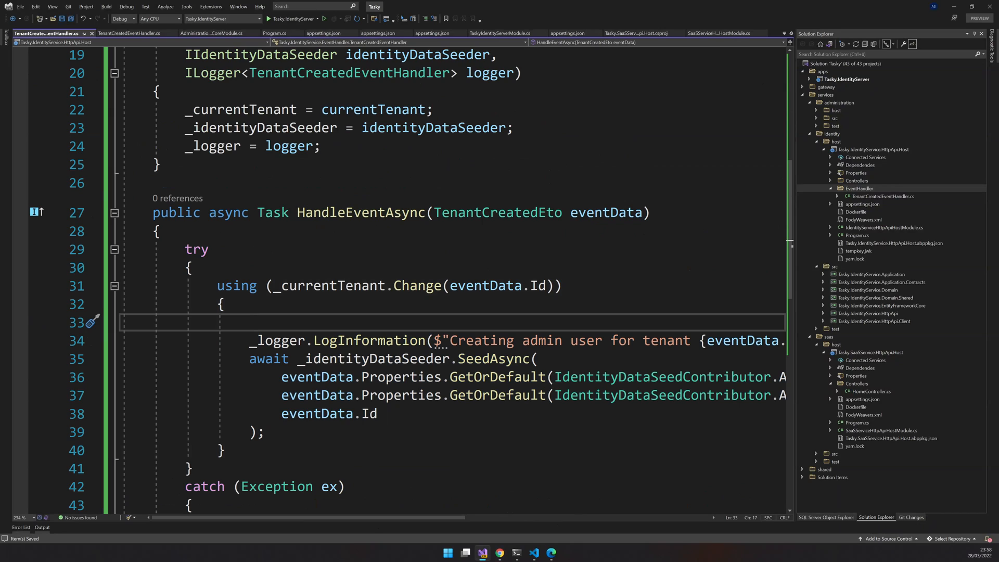
pyautogui.click(249, 322)
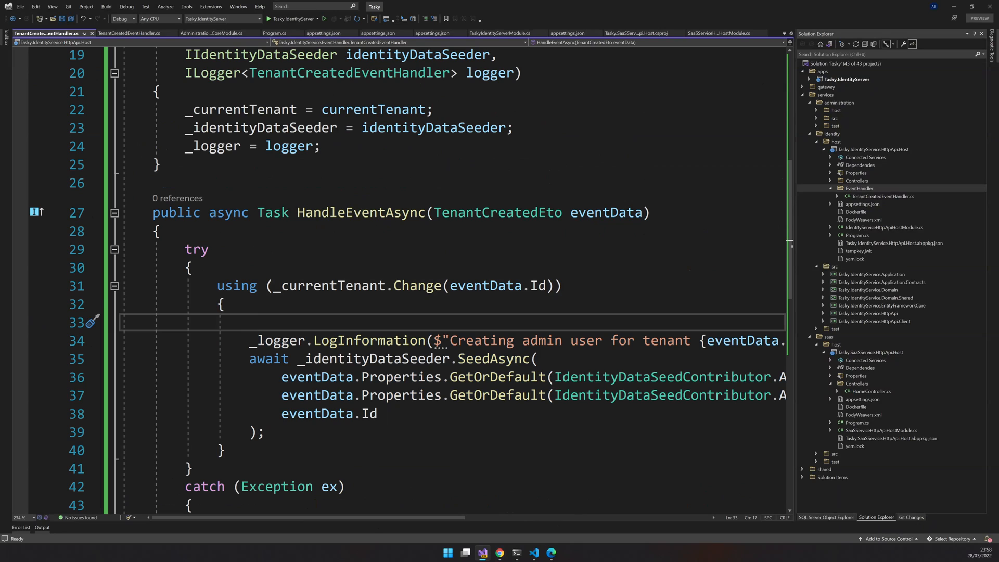
pyautogui.click(250, 322)
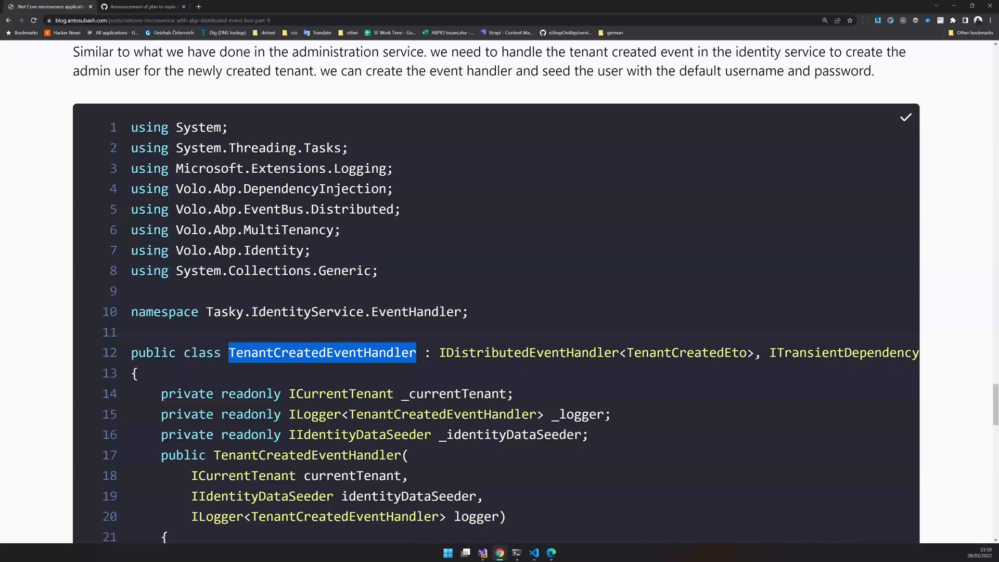
pyautogui.scroll(-3)
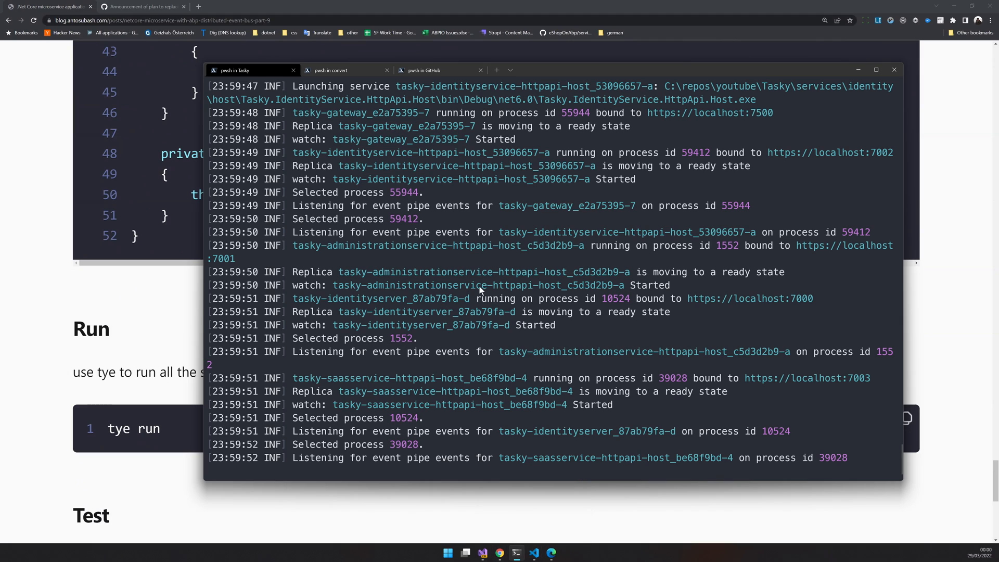
pyautogui.click(534, 552)
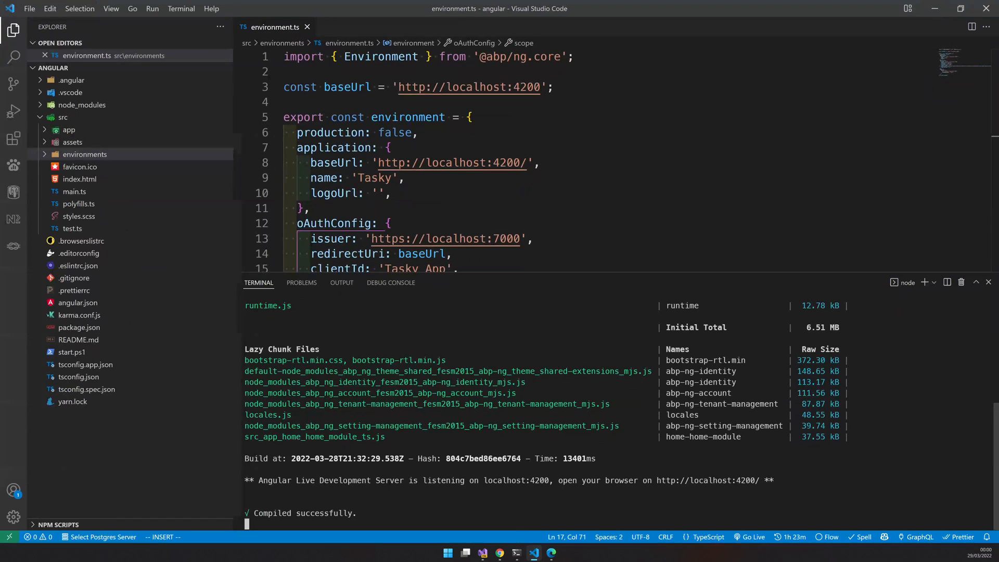
pyautogui.moveTo(707, 480)
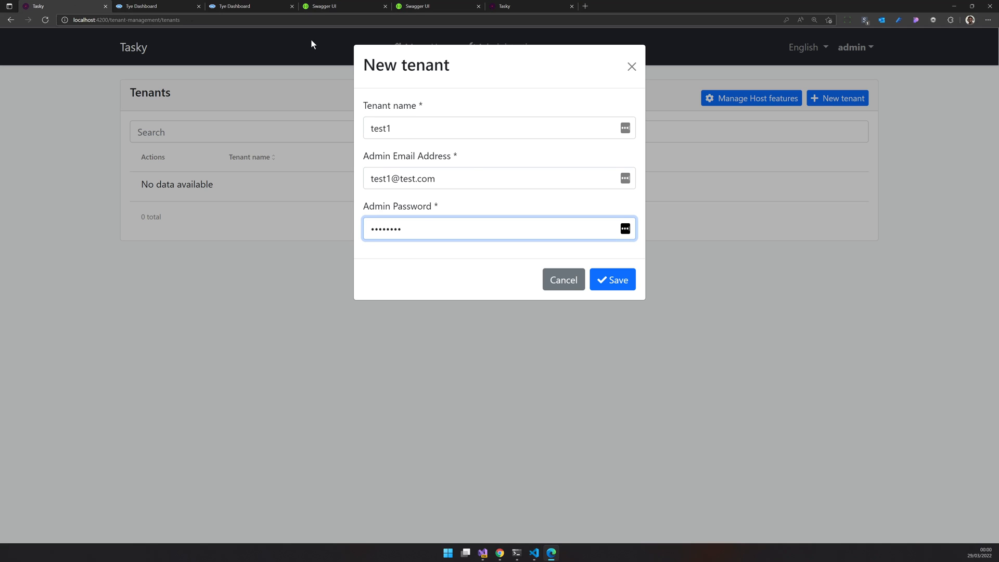
pyautogui.moveTo(521, 215)
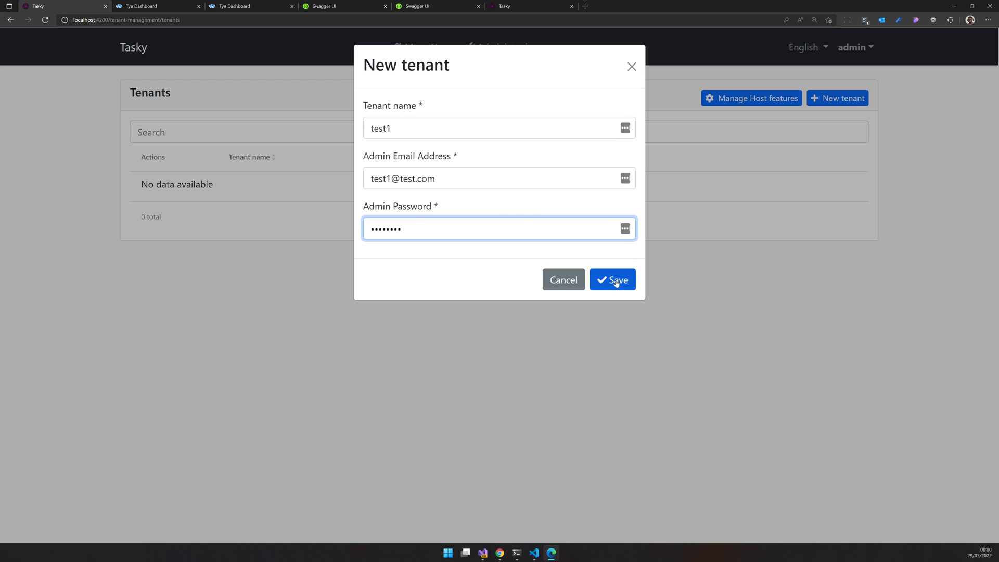
pyautogui.click(611, 279)
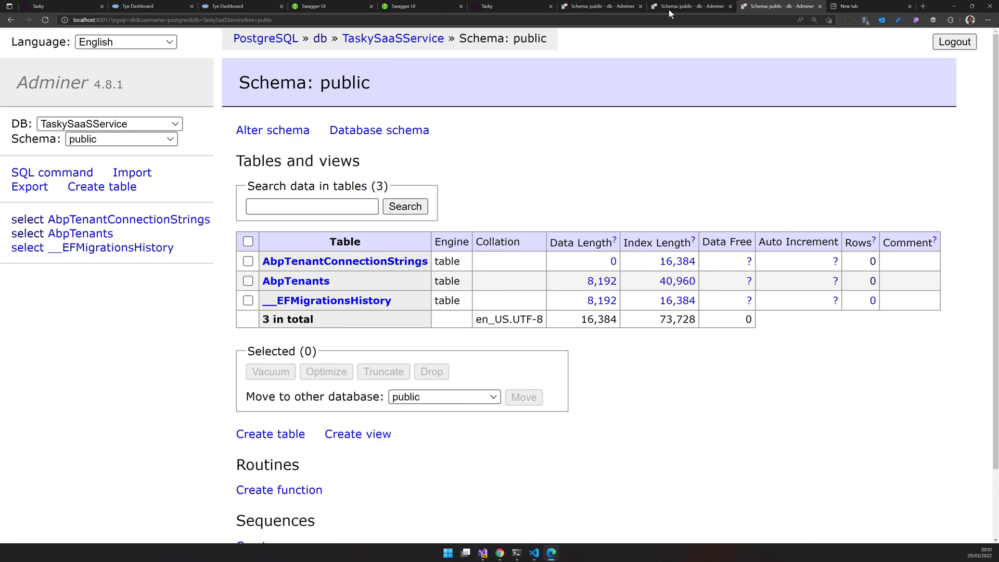
# Step: Inspect AbpPermissionGrants and AbpUsers in Adminer and copy the test1 admin's TenantId
pyautogui.click(599, 7)
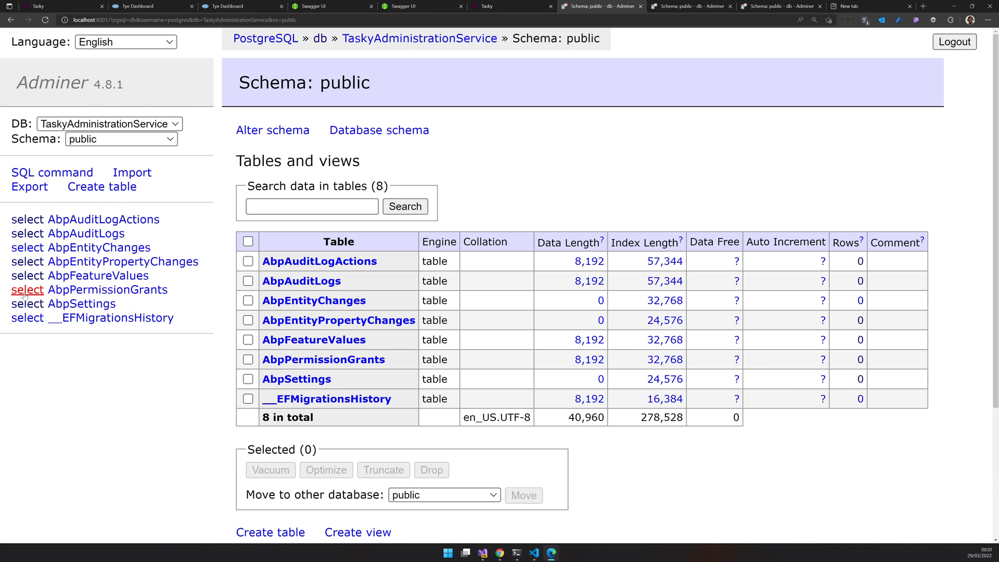
pyautogui.click(28, 289)
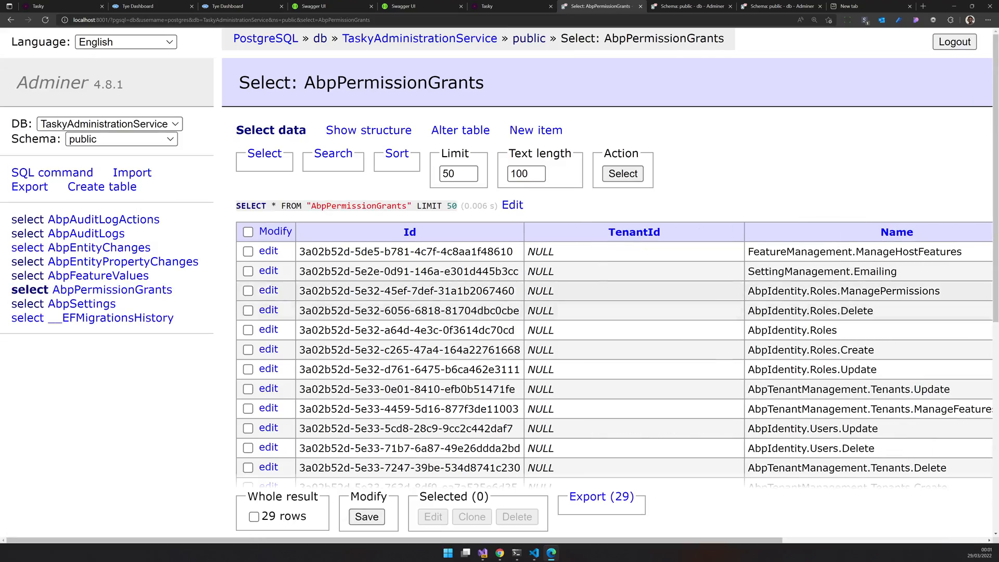
pyautogui.scroll(-3)
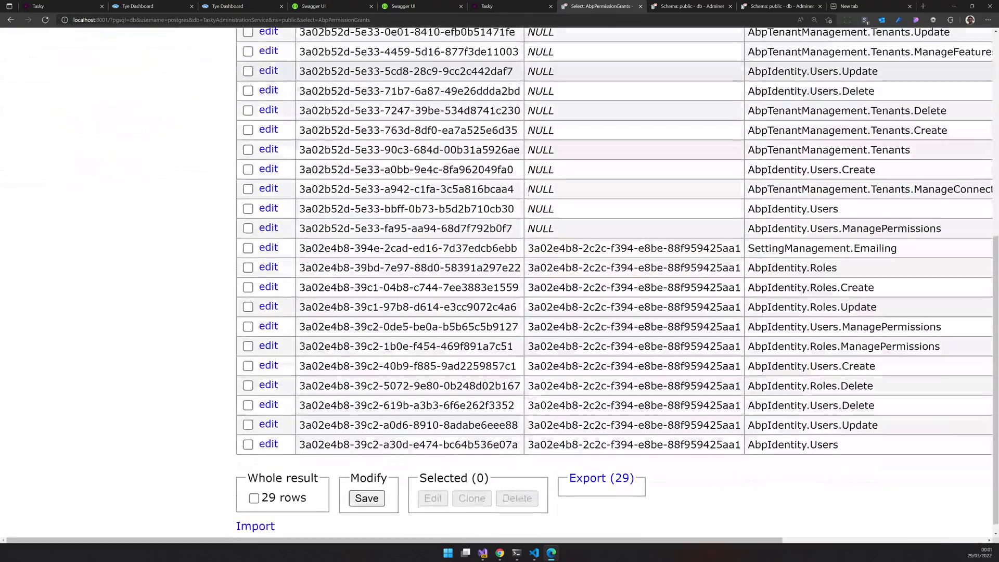
pyautogui.scroll(-3)
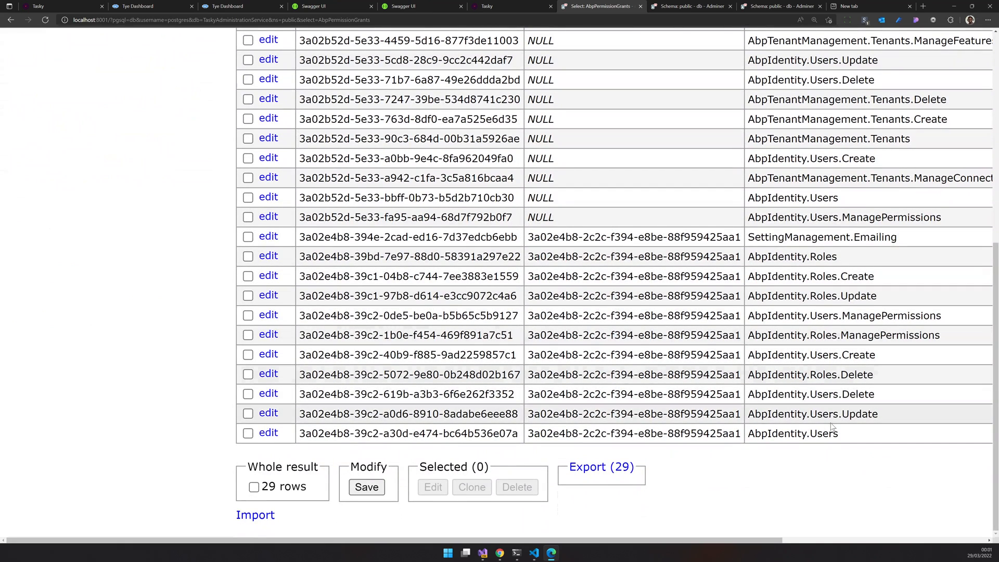
pyautogui.click(691, 6)
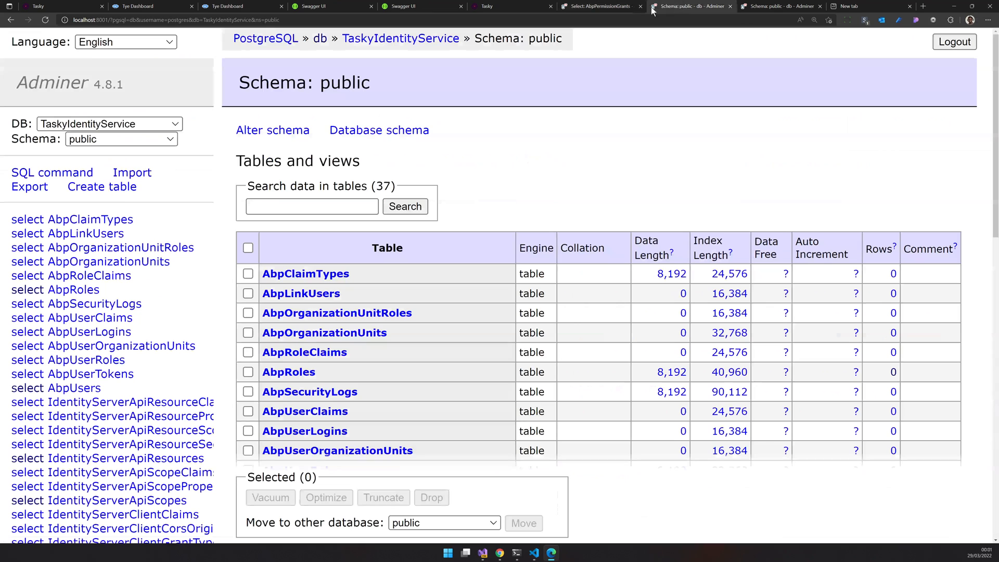
pyautogui.scroll(-3)
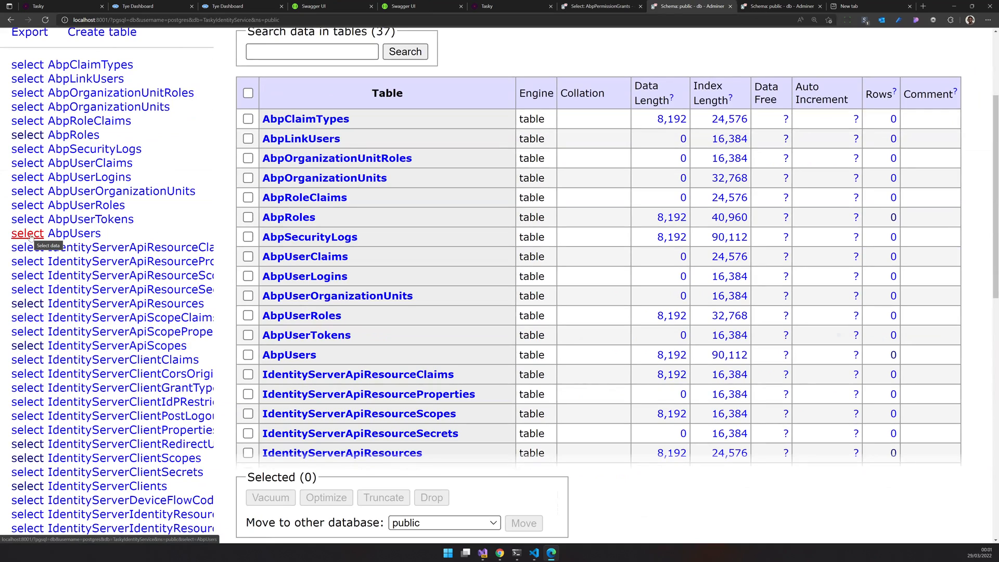
pyautogui.click(27, 234)
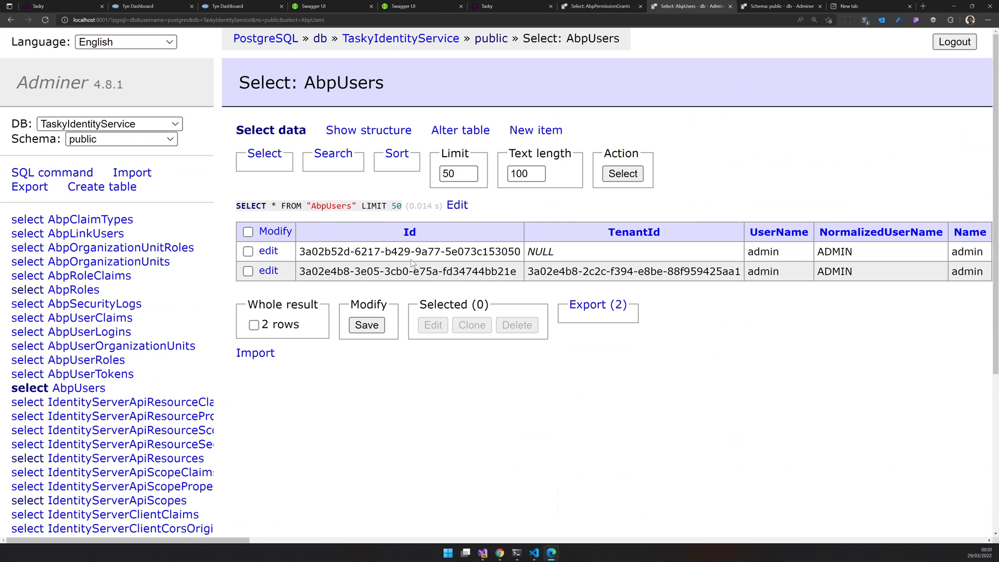
pyautogui.moveTo(783, 274)
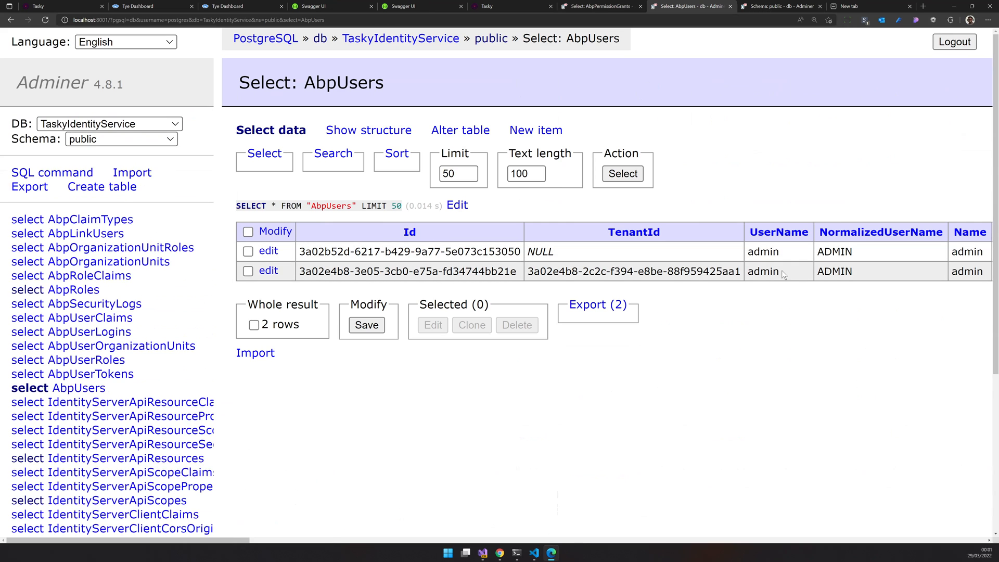
pyautogui.doubleClick(633, 270)
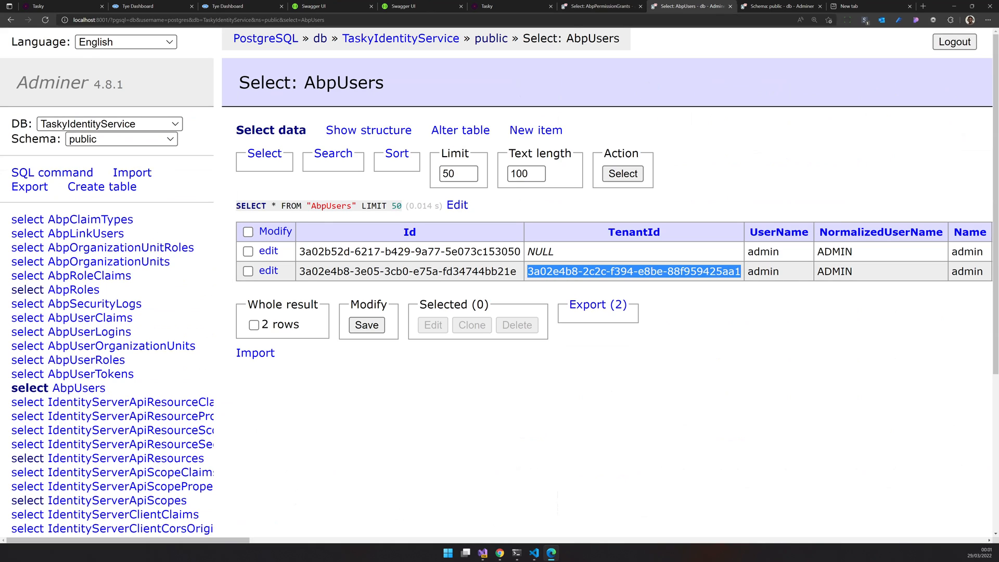
# Step: Recheck the grants and users tables, then switch the Tasky login to tenant test1
pyautogui.click(539, 251)
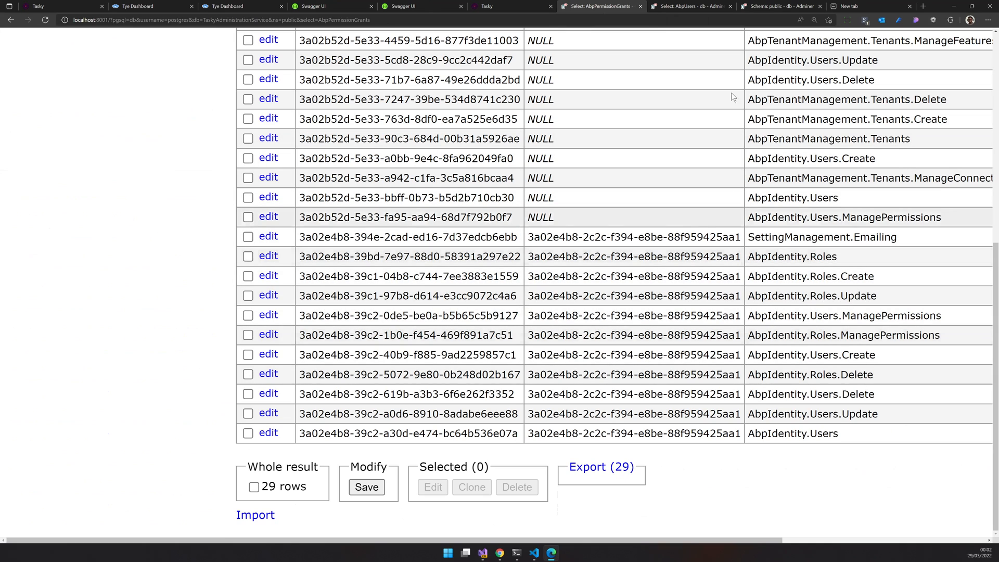
pyautogui.click(689, 6)
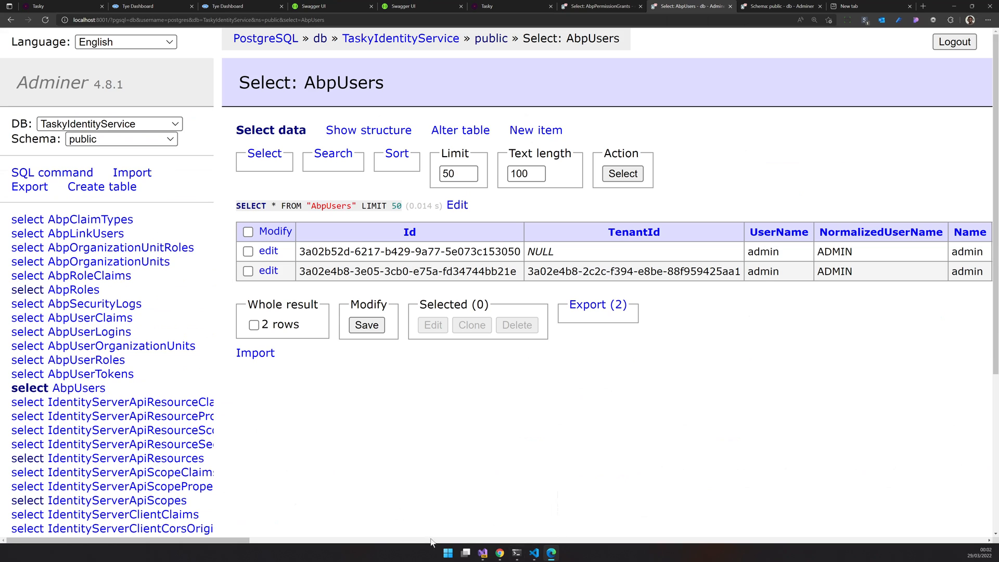
pyautogui.hscroll(3)
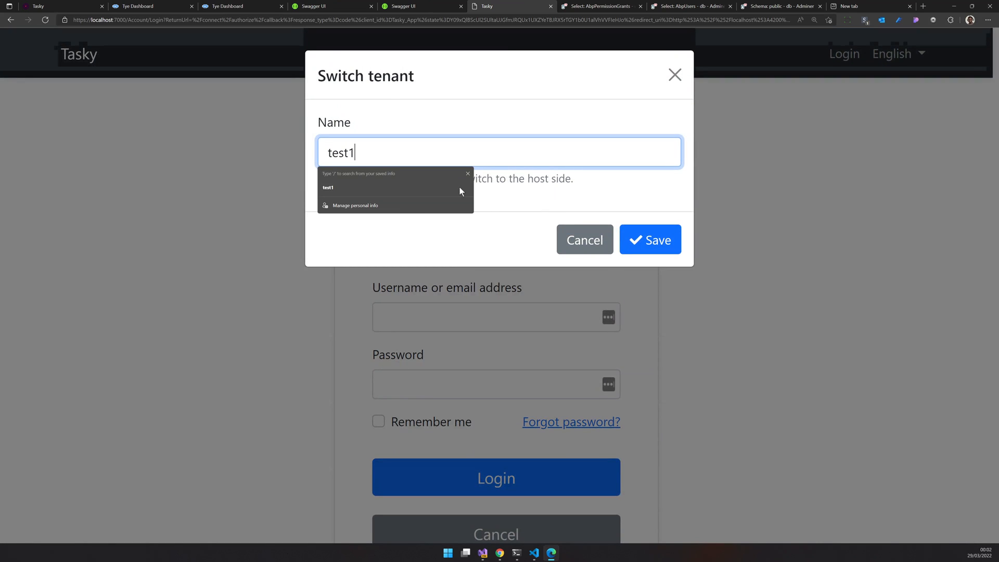
pyautogui.click(649, 239)
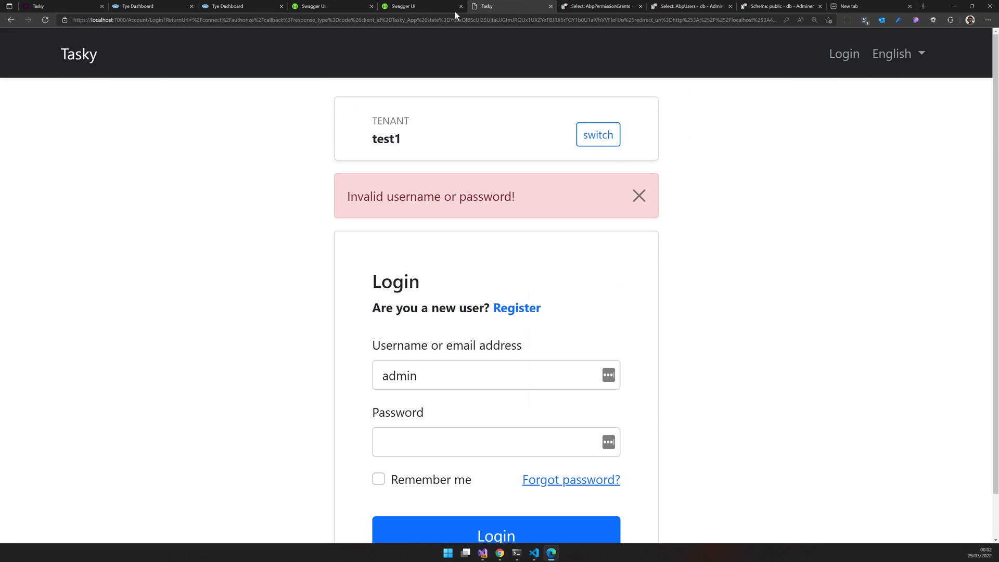
pyautogui.moveTo(375, 75)
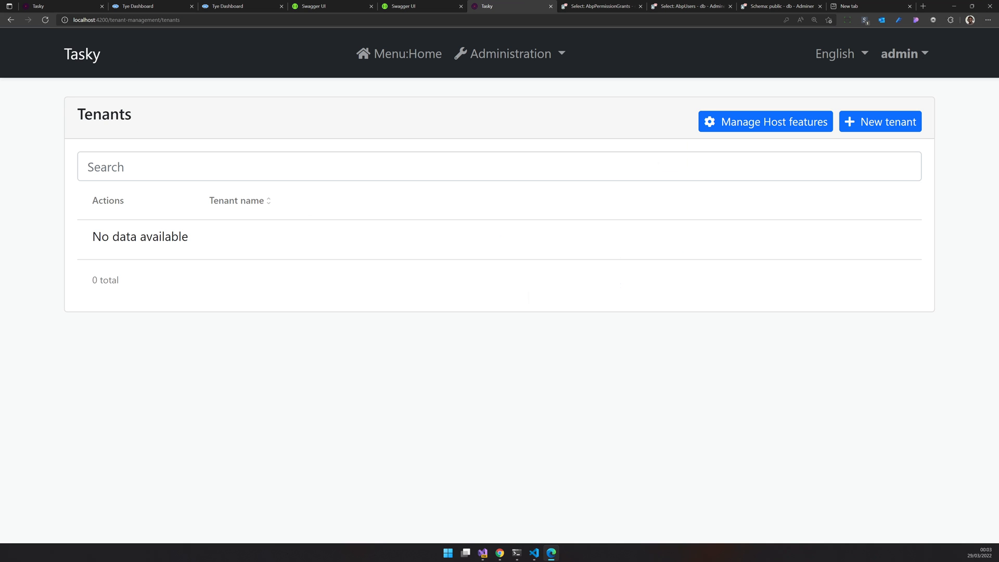
pyautogui.click(880, 122)
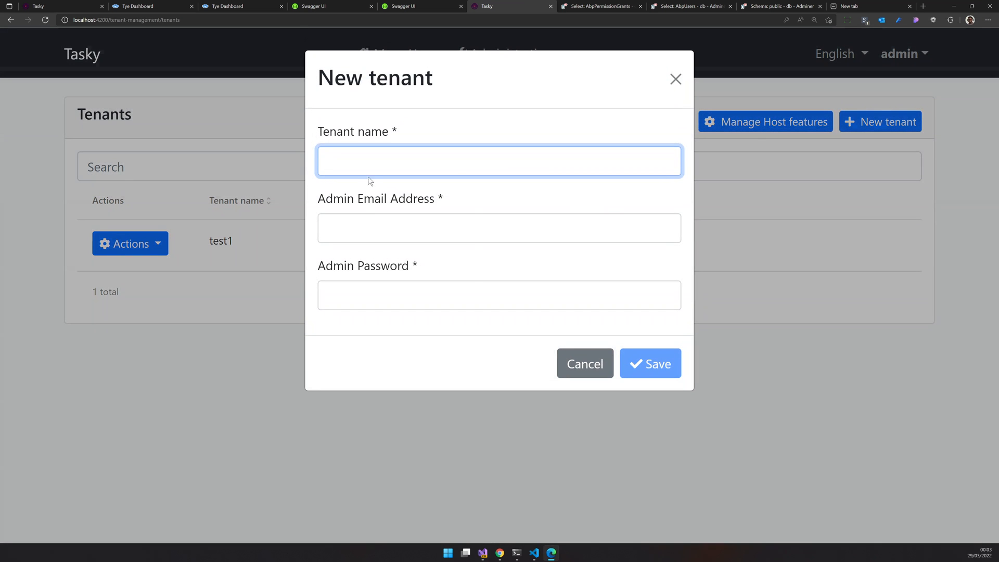
pyautogui.write('test2')
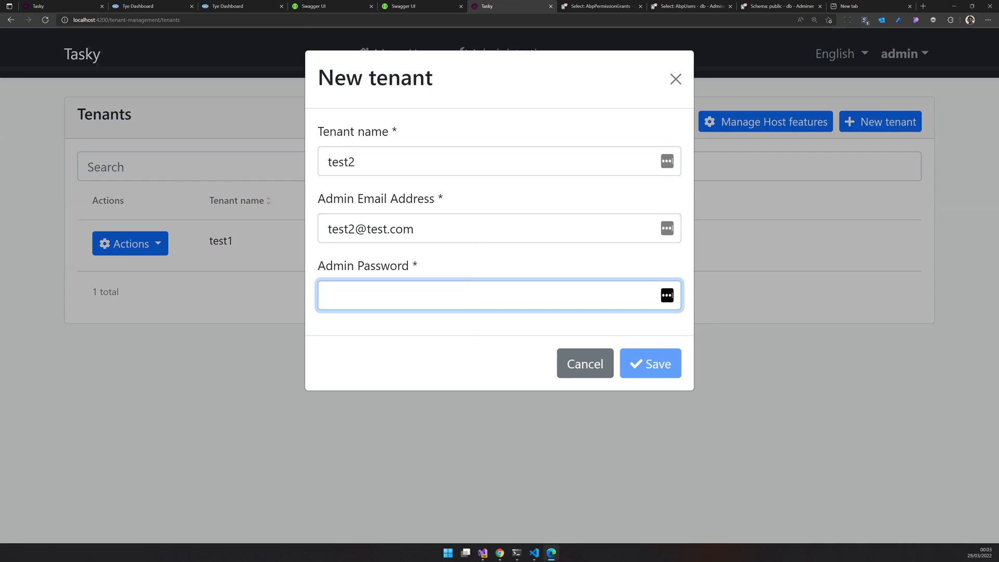
pyautogui.write('••••')
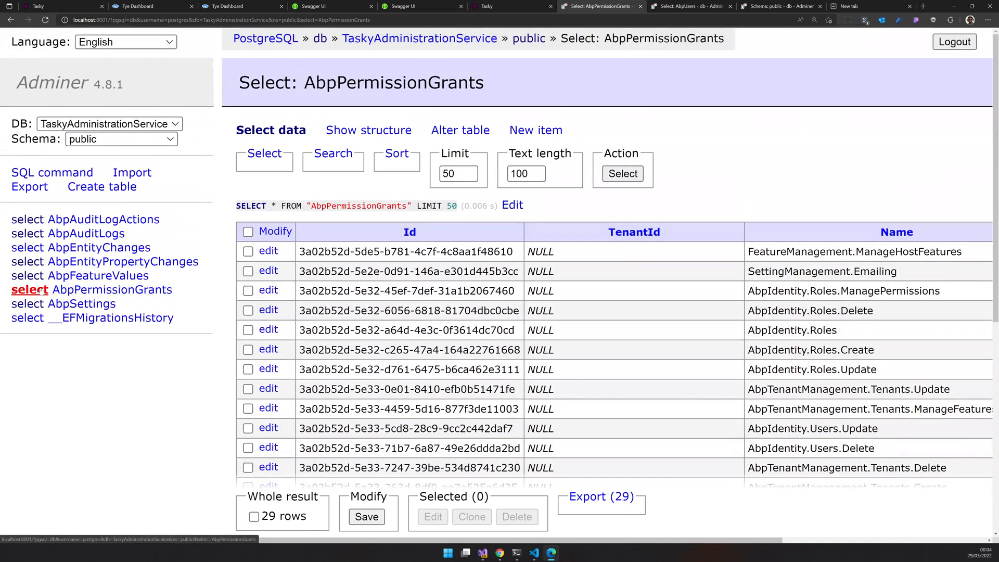
# Step: Confirm 40 permission grant rows with test2's TenantId and both tenants in AbpUsers/AbpTenants
pyautogui.scroll(-3)
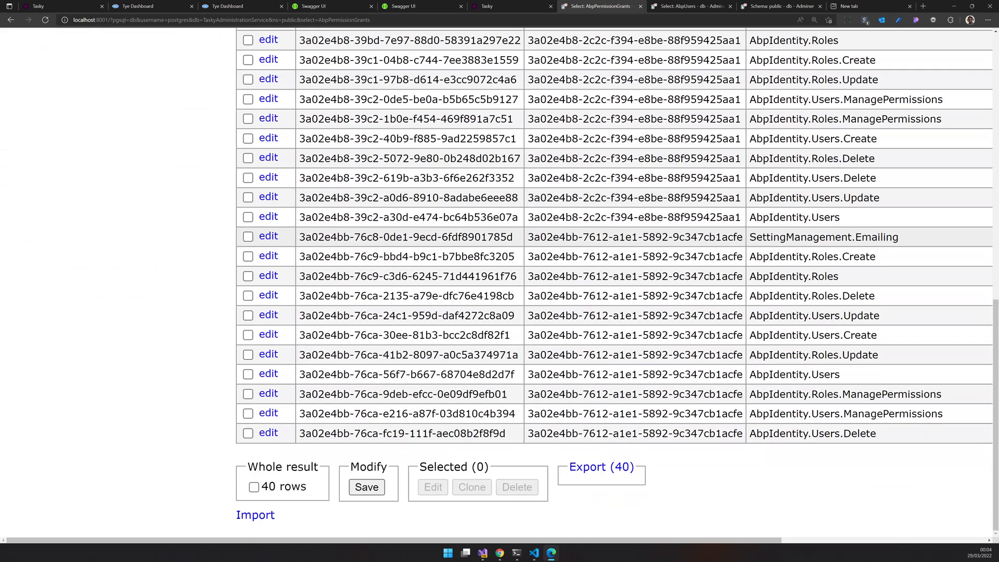
pyautogui.doubleClick(634, 237)
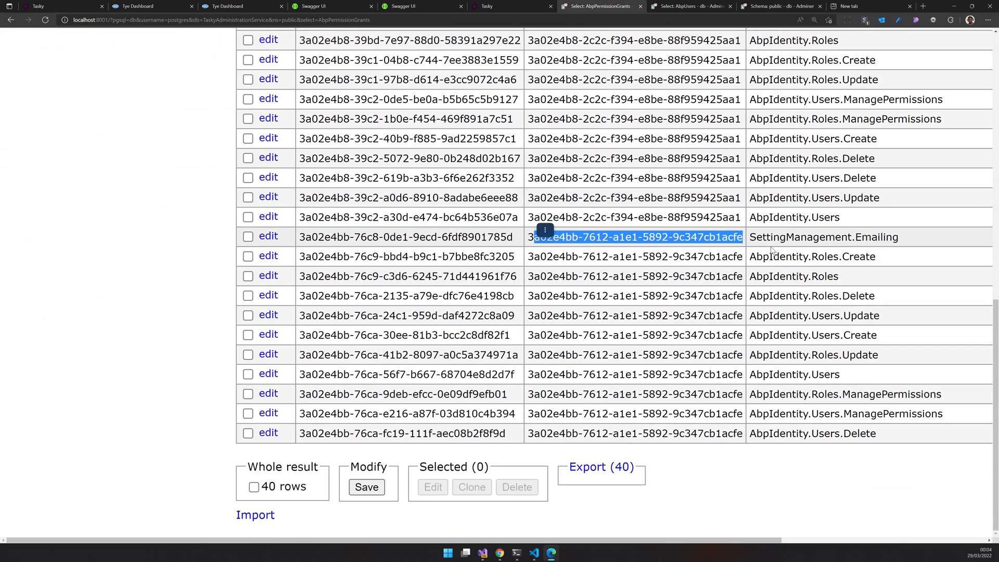
pyautogui.click(687, 6)
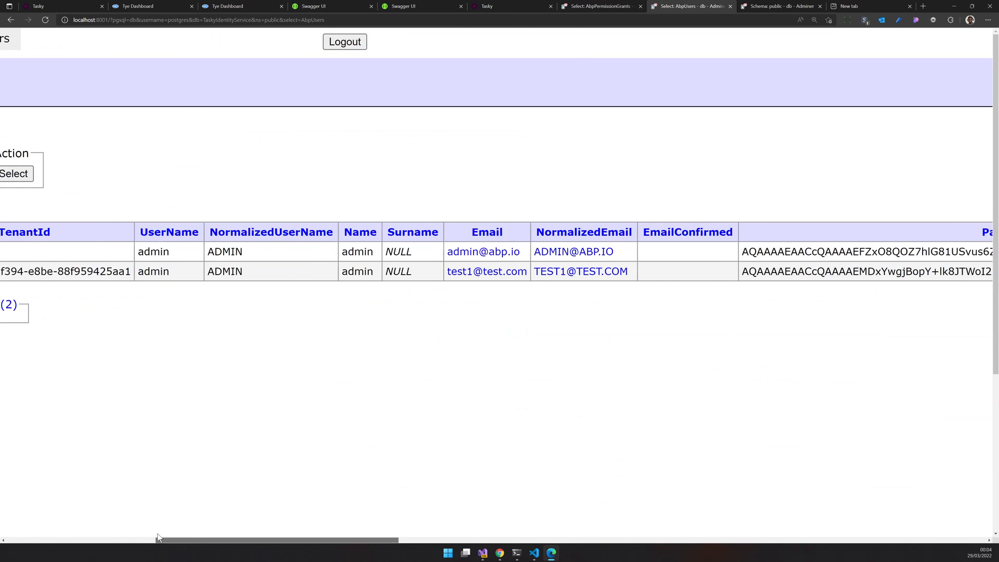
pyautogui.hscroll(-3)
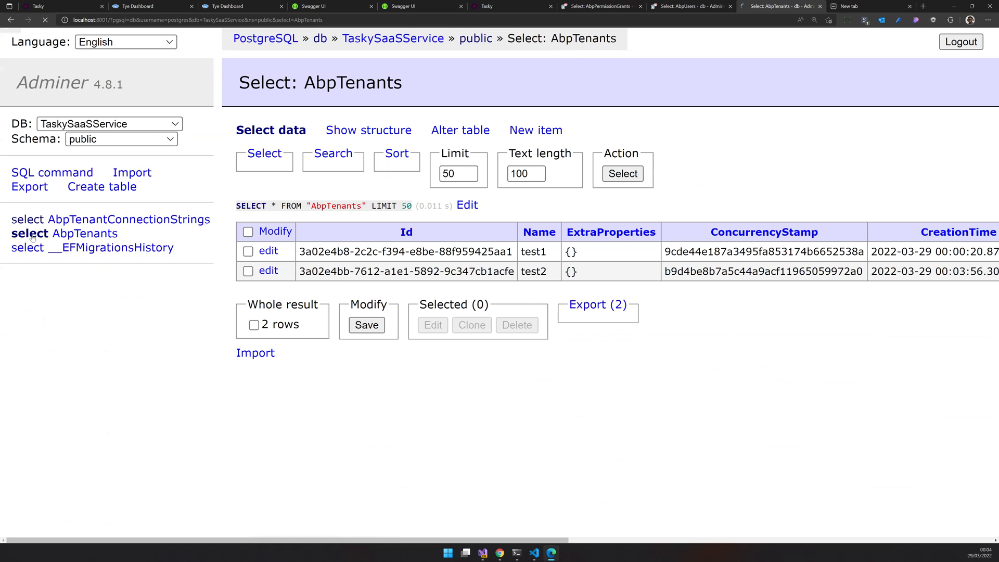
pyautogui.hscroll(3)
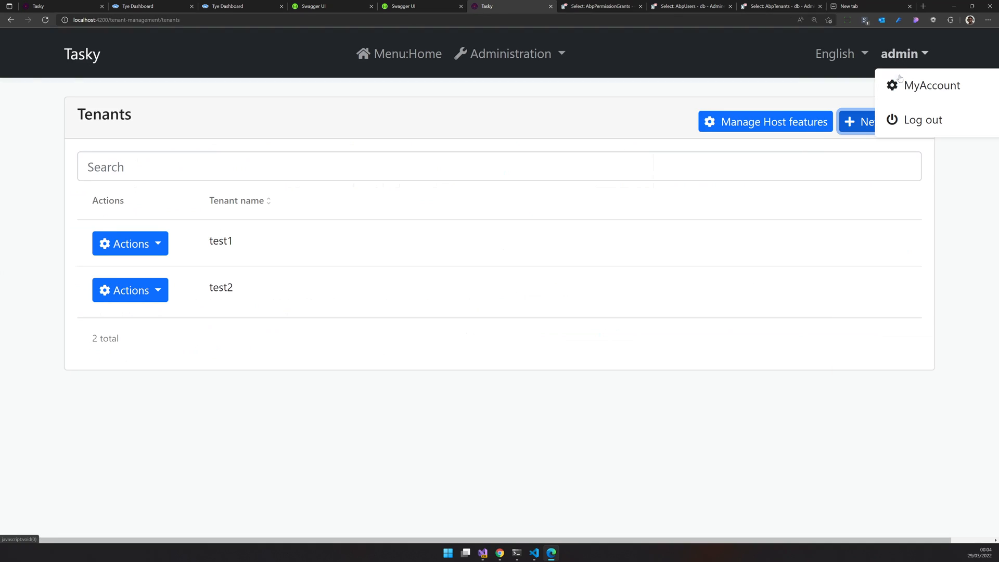
# Step: Log out of host admin, view test2's 'Tenant not found' 500 error, then bring up the solution code
pyautogui.click(219, 6)
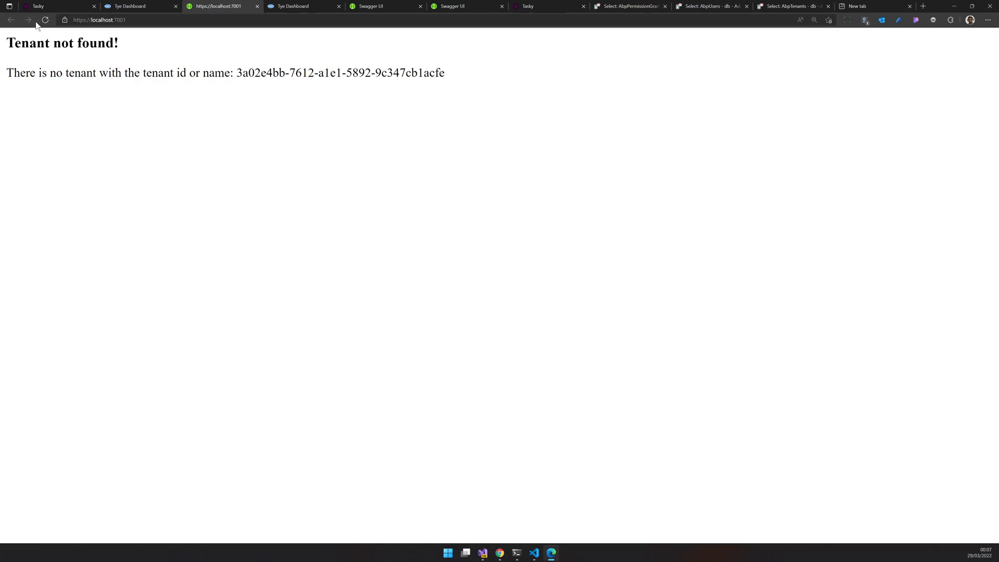
pyautogui.click(48, 6)
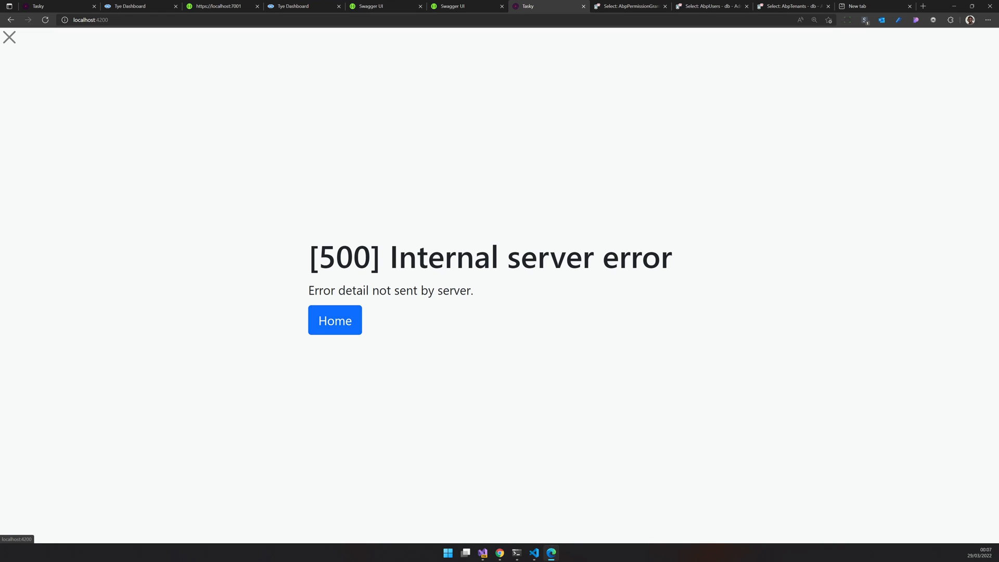
pyautogui.moveTo(308, 256); pyautogui.dragTo(641, 257)
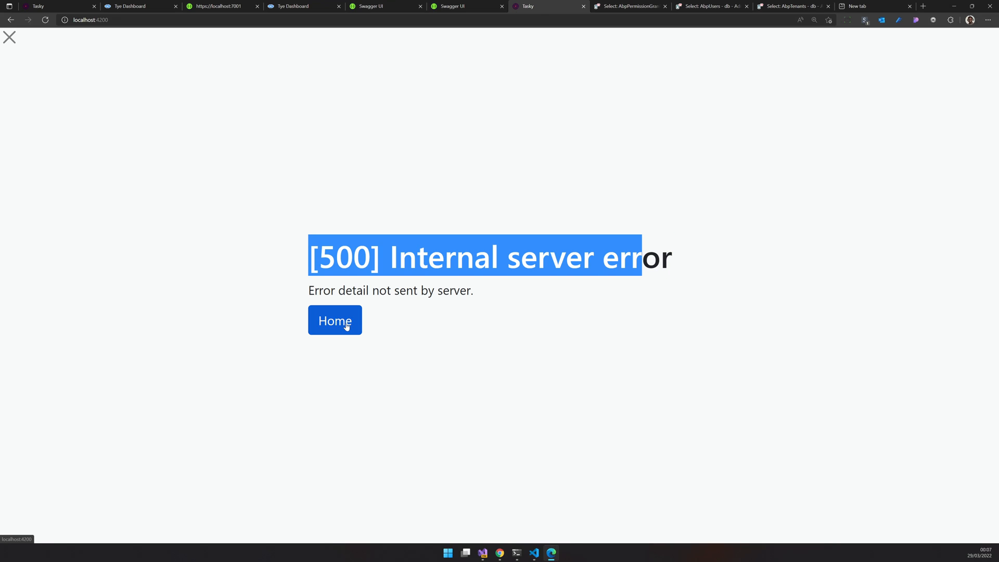
pyautogui.click(220, 6)
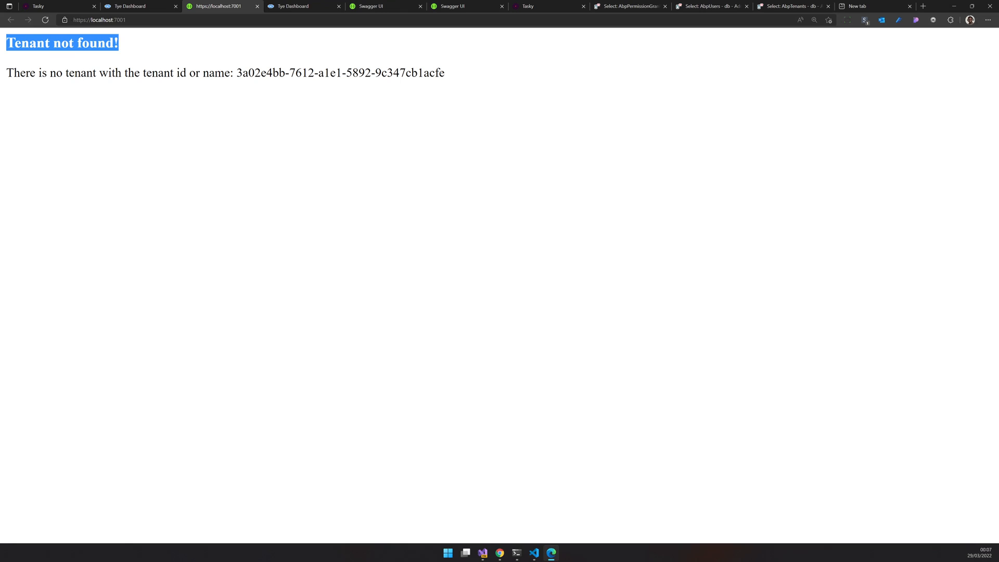
pyautogui.moveTo(109, 110)
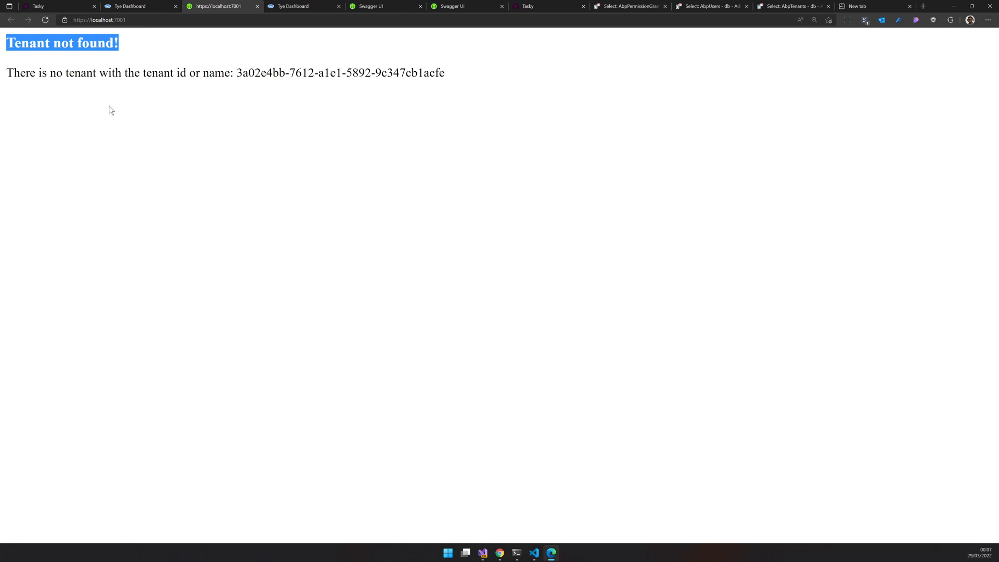
pyautogui.click(533, 552)
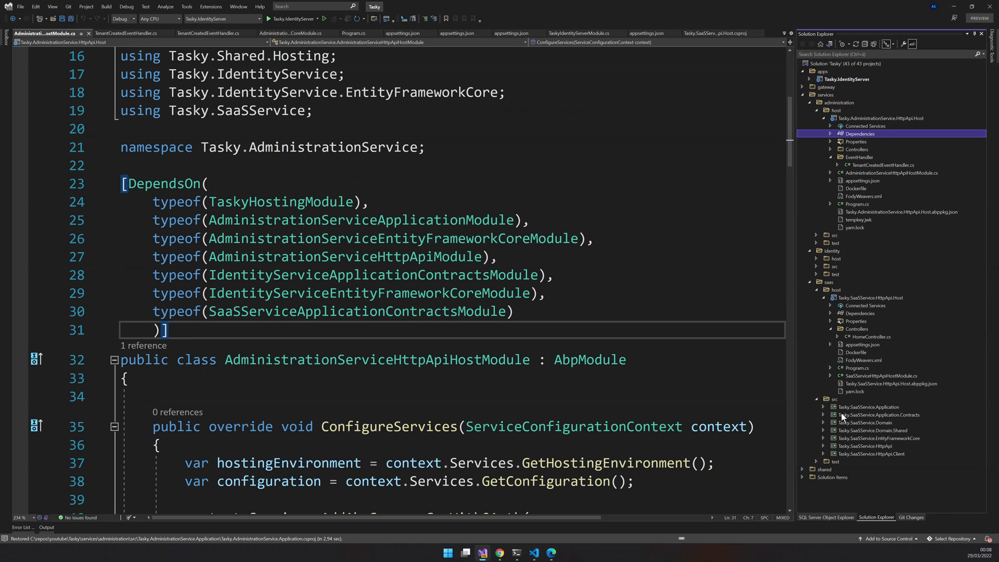
# Step: Look over AdministrationServiceHttpApiHostModule.cs and return to the browser's error page
pyautogui.click(824, 383)
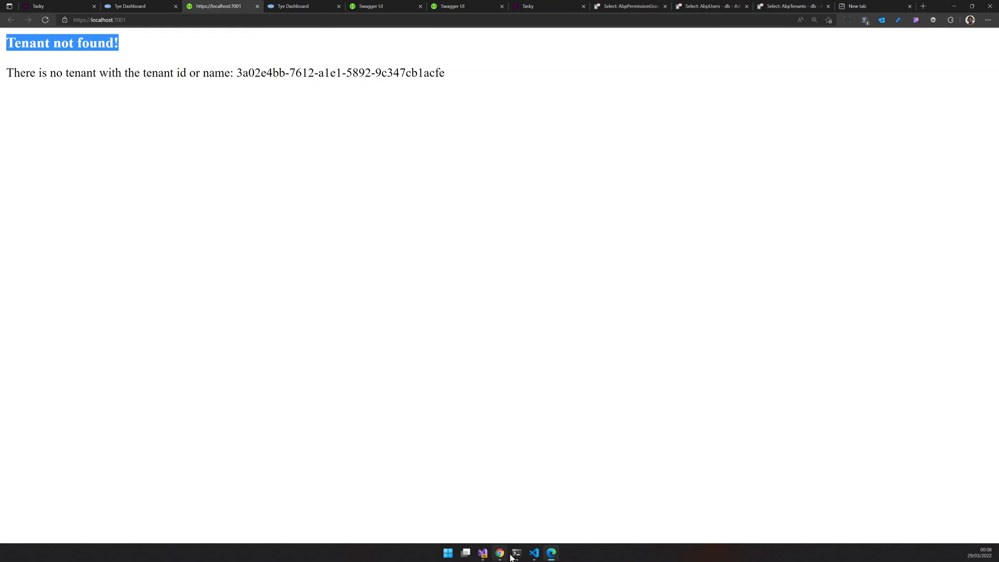
pyautogui.moveTo(483, 553)
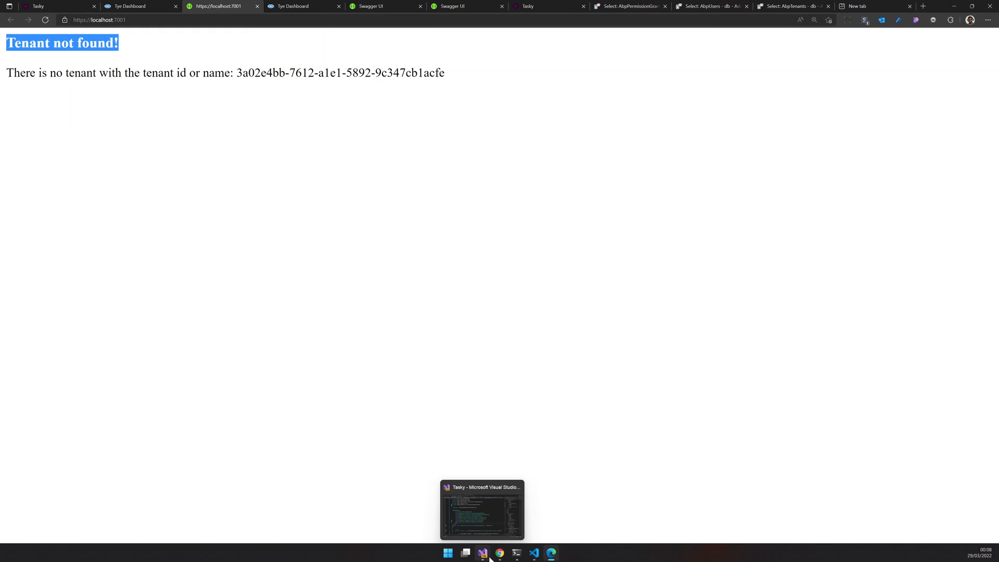
pyautogui.click(481, 552)
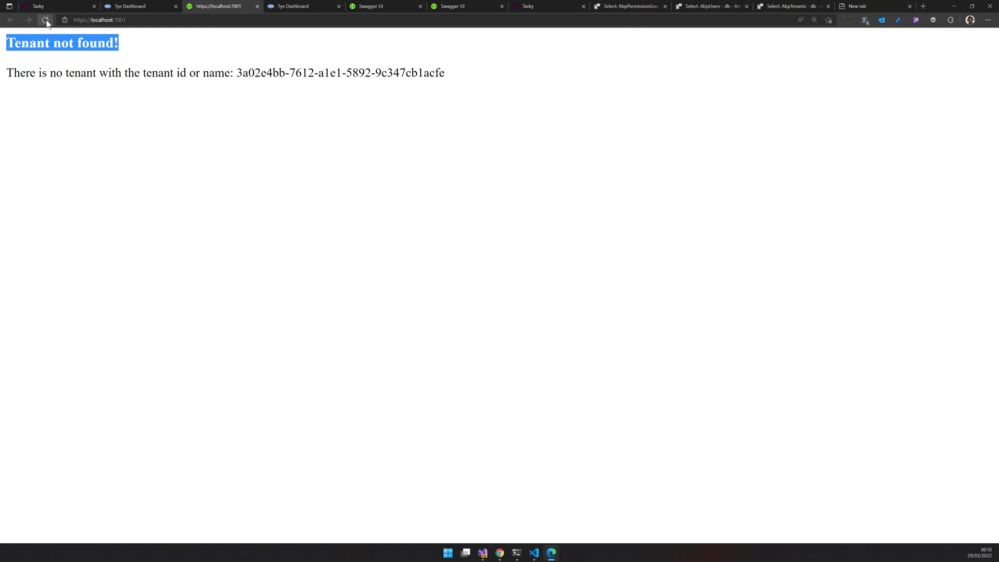
# Step: Reload Tasky to reach the home page as test2\admin and bring up the users list
pyautogui.click(221, 6)
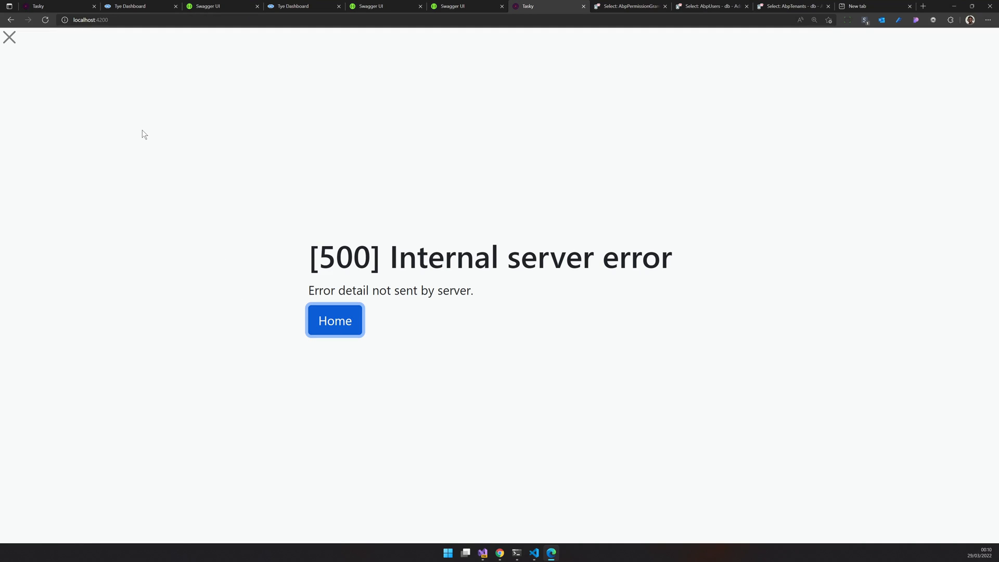
pyautogui.click(334, 320)
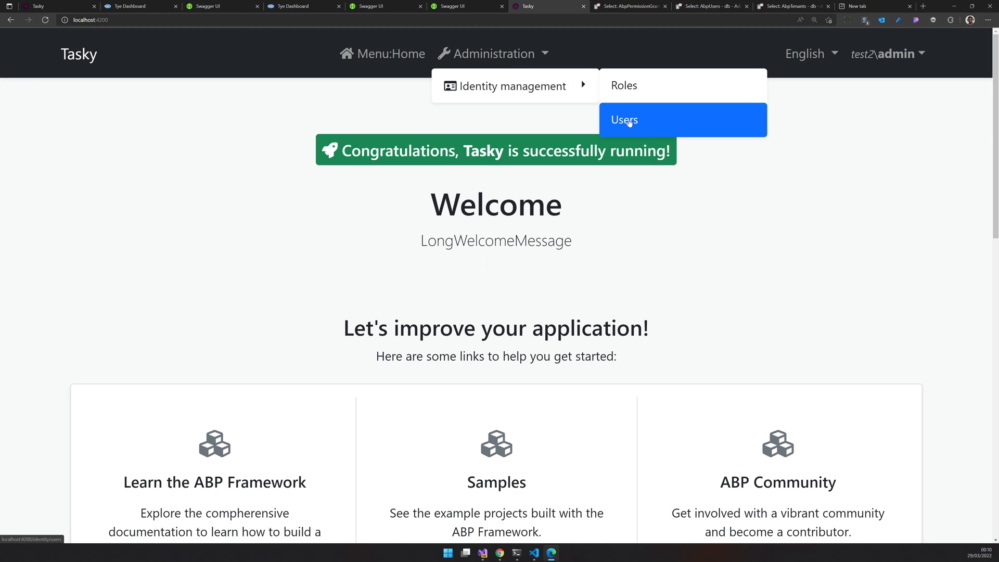
pyautogui.click(623, 120)
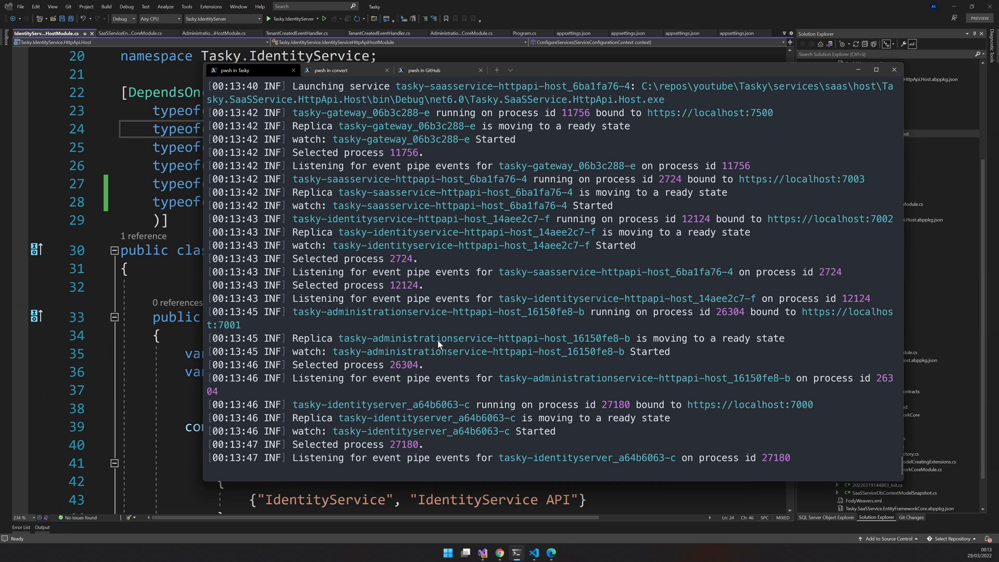
pyautogui.moveTo(408, 273)
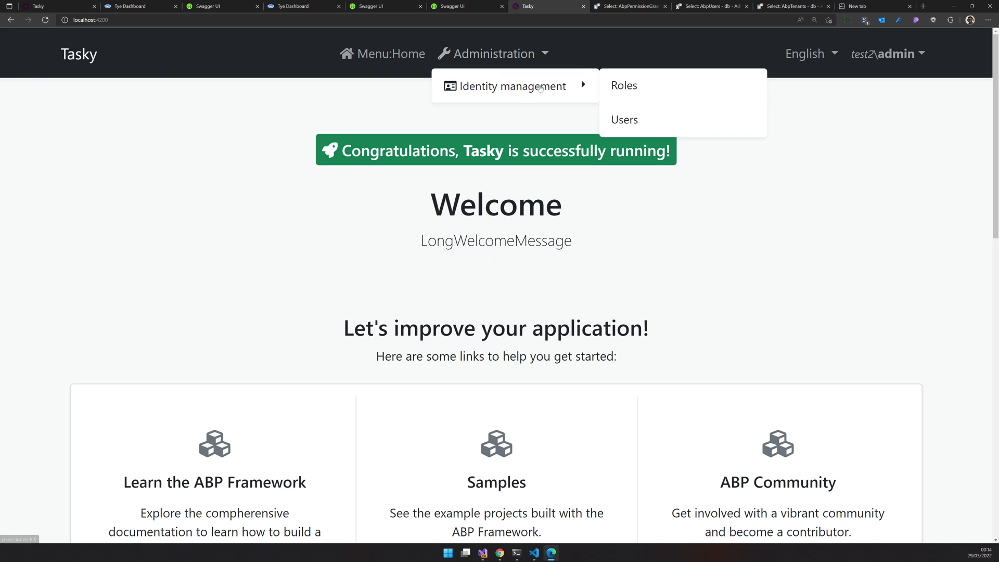
# Step: Review the test2 tenant's Users and Roles lists under Identity management, showing one admin user
pyautogui.click(623, 85)
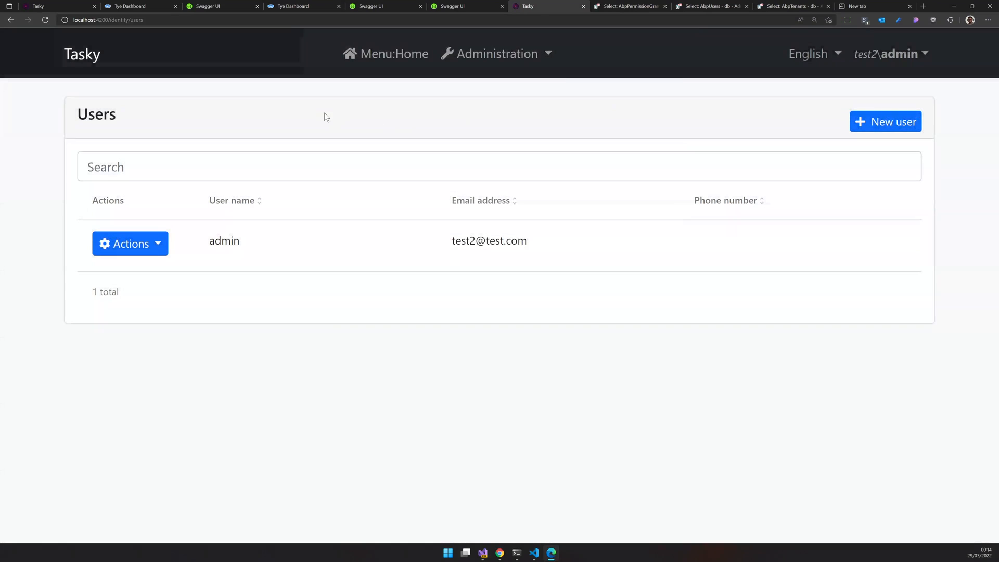
pyautogui.click(496, 53)
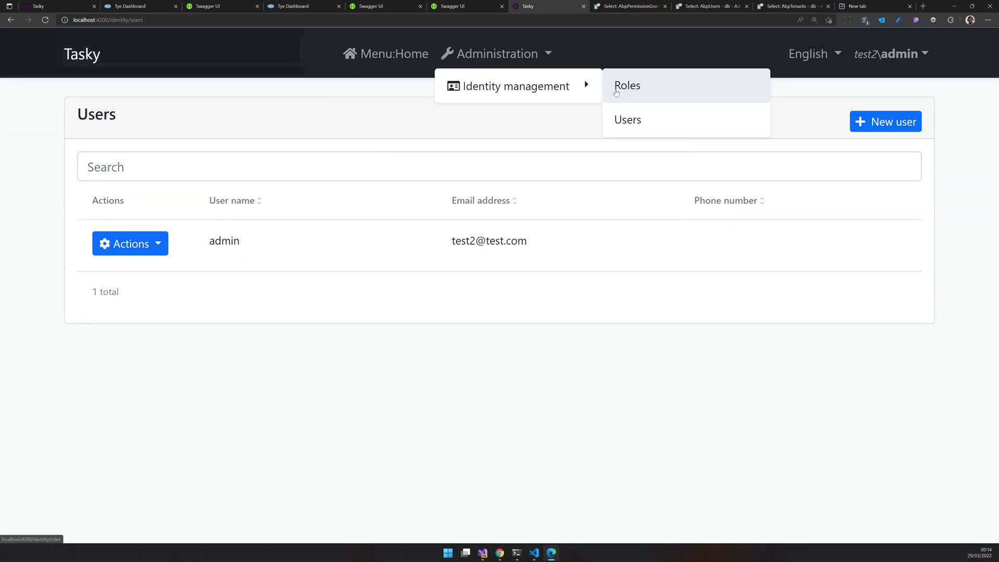
pyautogui.click(627, 85)
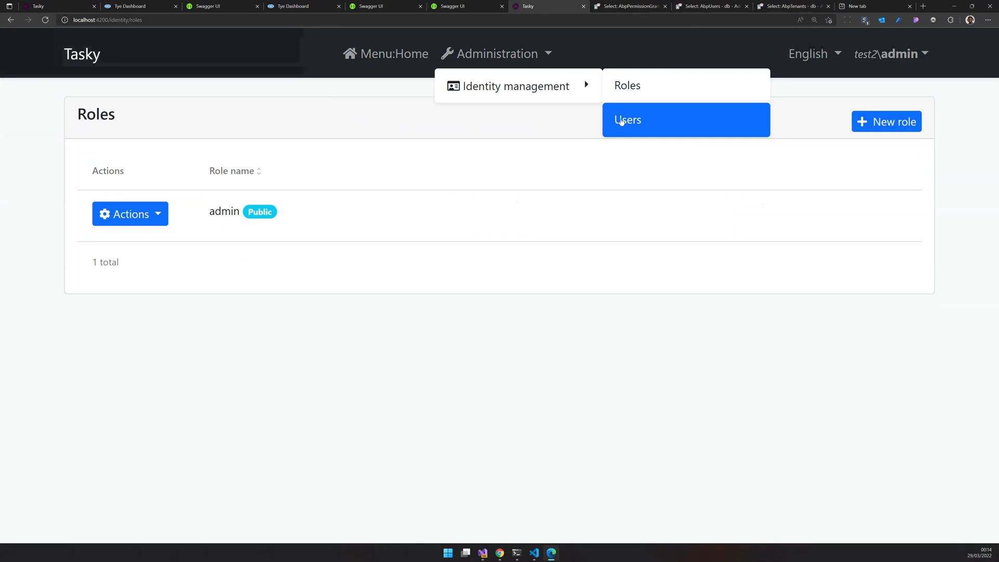
pyautogui.click(626, 119)
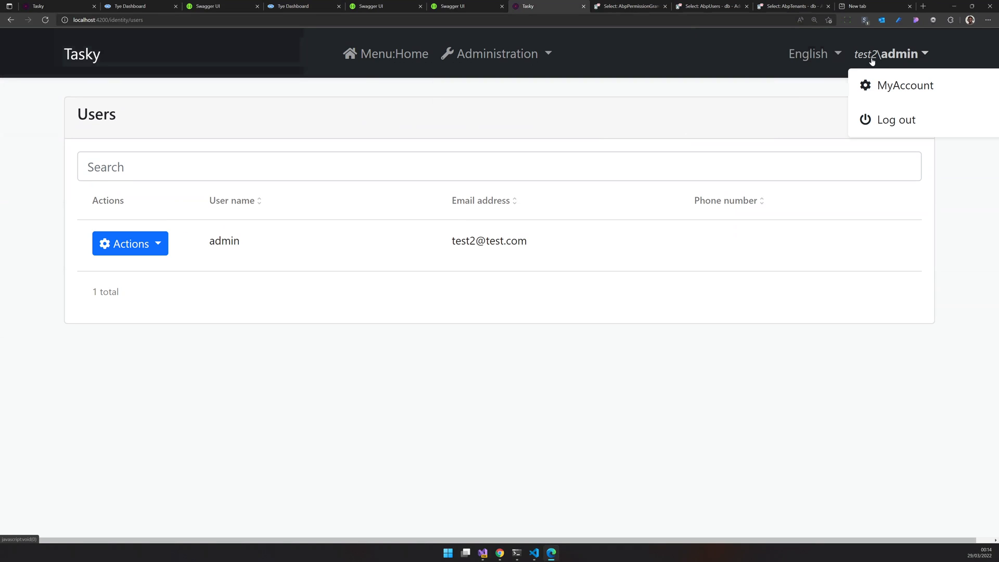
# Step: Check the admin's MyAccount personal settings, then return to the Roles list with its single admin role
pyautogui.click(904, 84)
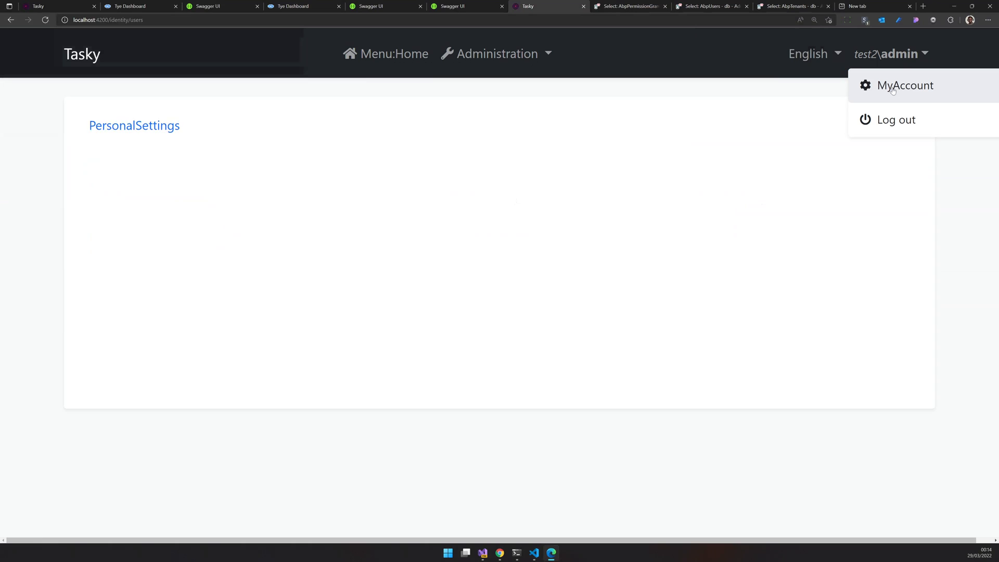
pyautogui.click(905, 84)
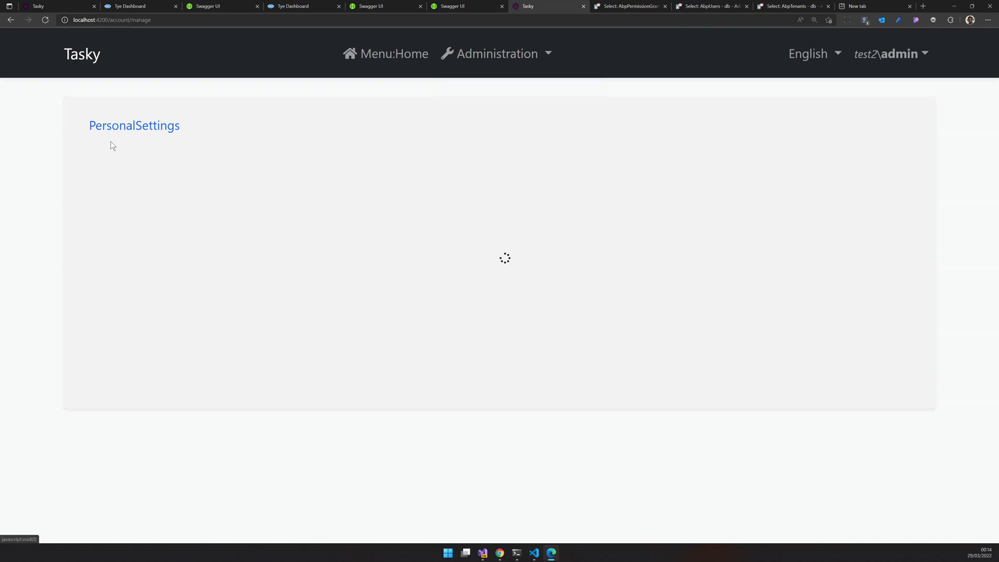
pyautogui.moveTo(701, 90)
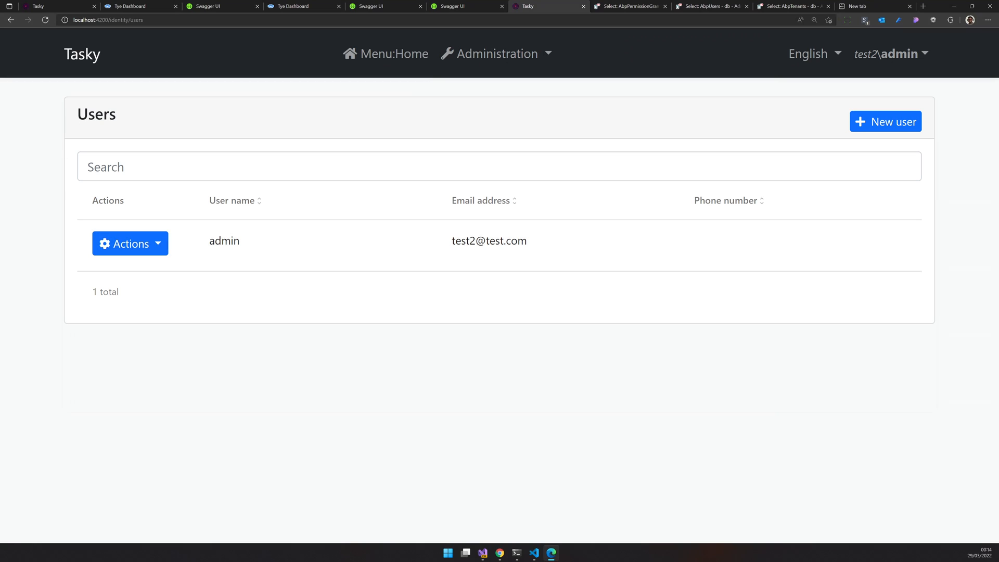
pyautogui.click(496, 53)
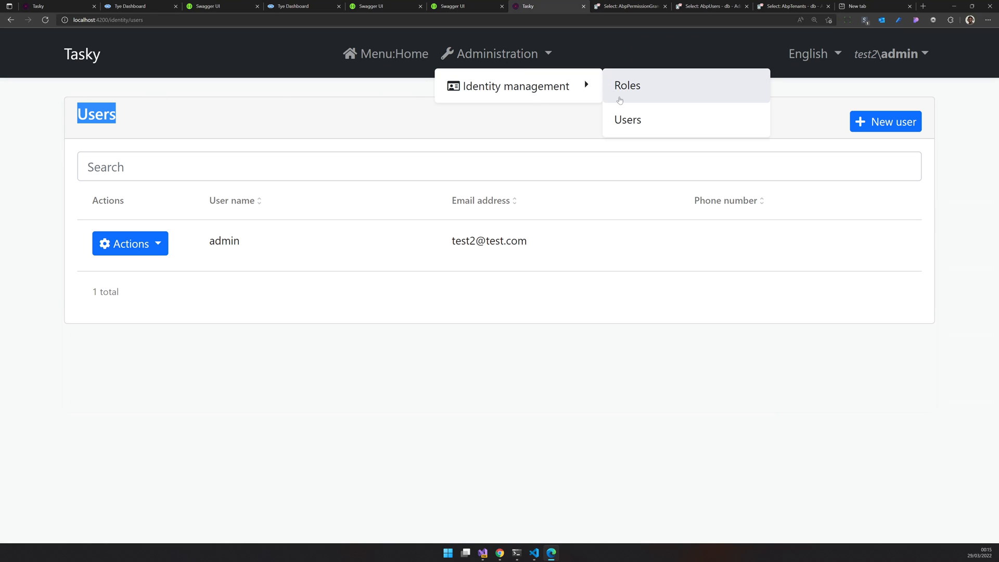
pyautogui.click(627, 85)
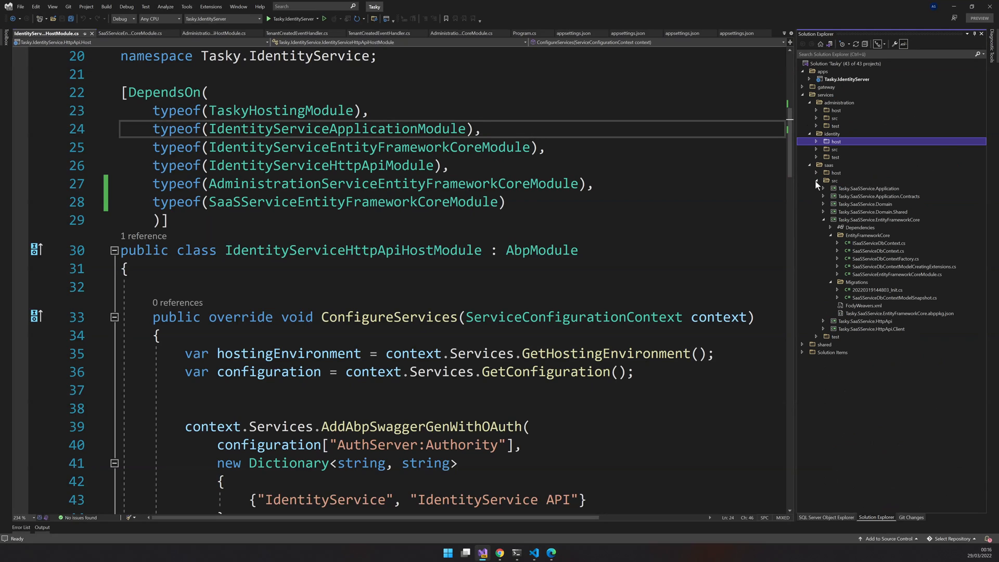
# Step: Reorganize Solution Explorer to show the administration, identity and SaaS service host folders
pyautogui.click(817, 165)
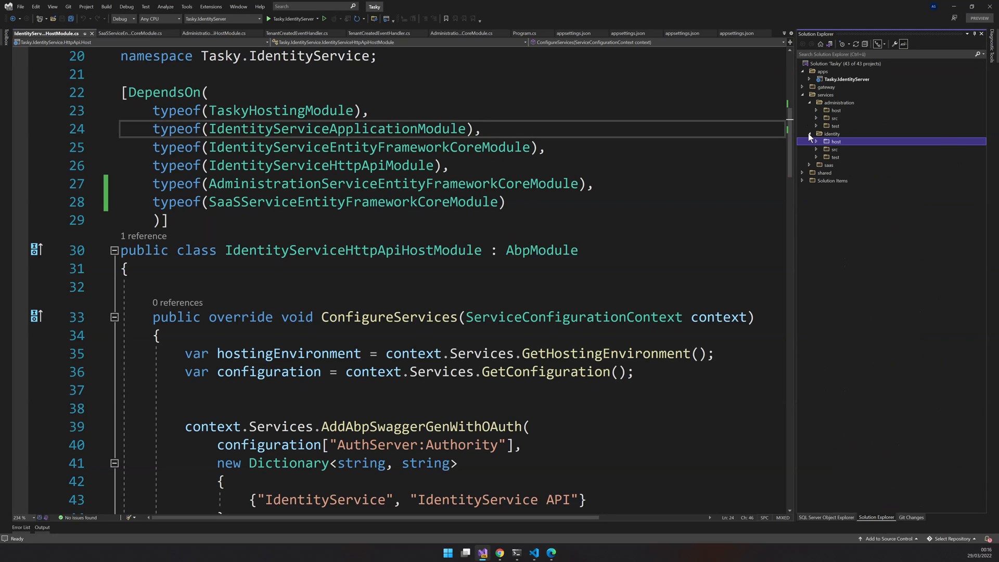
pyautogui.moveTo(845, 104)
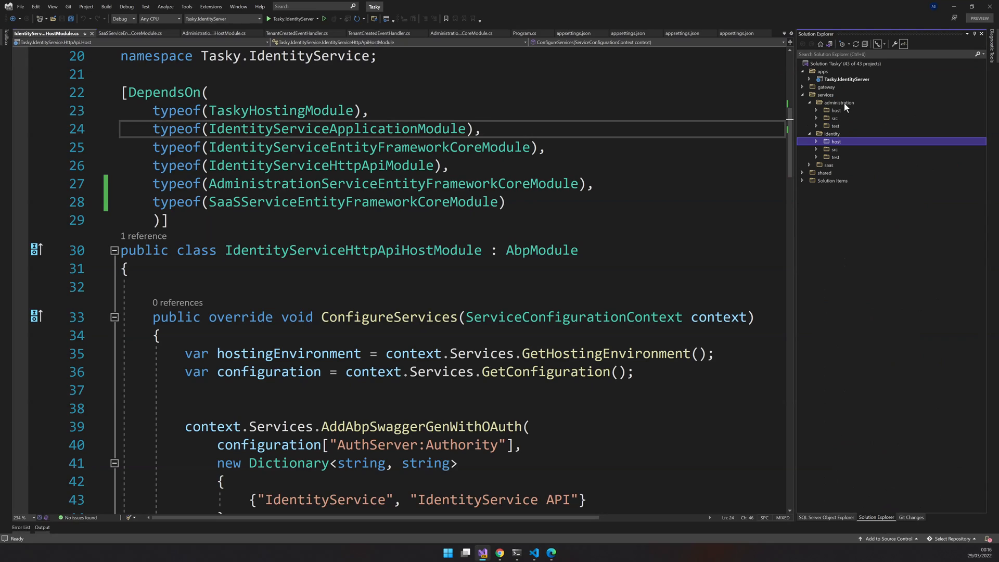
pyautogui.click(809, 166)
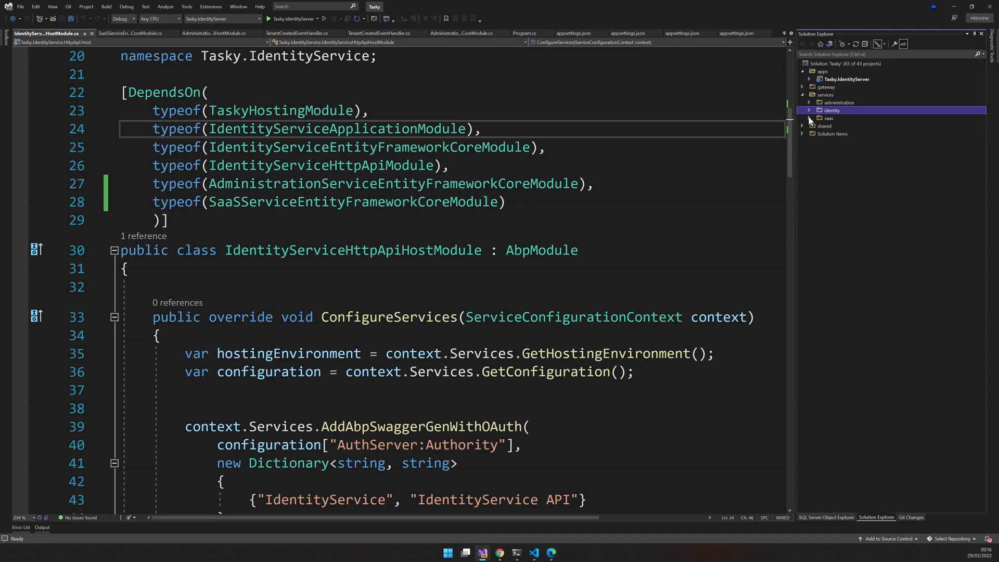
pyautogui.moveTo(809, 121)
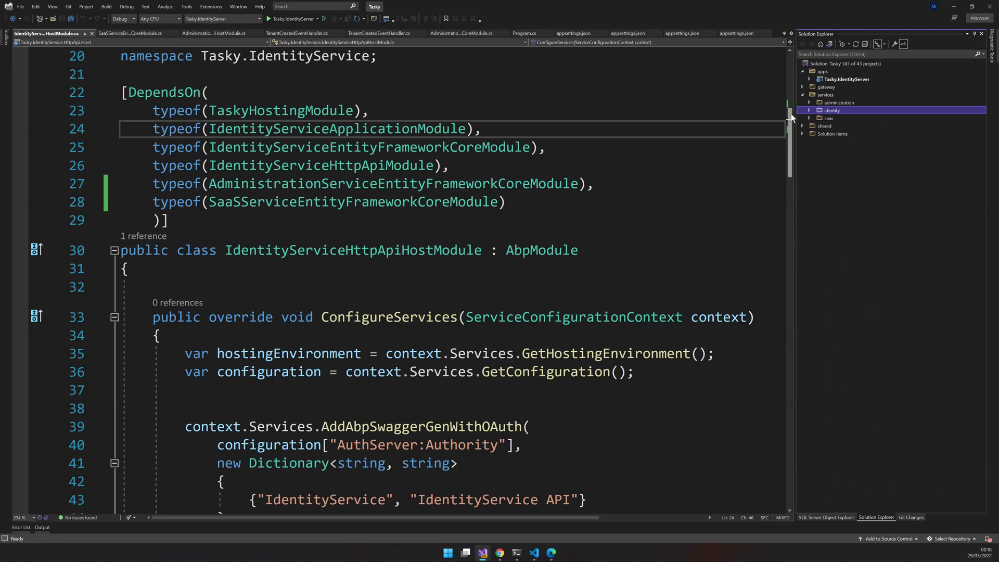
pyautogui.click(809, 103)
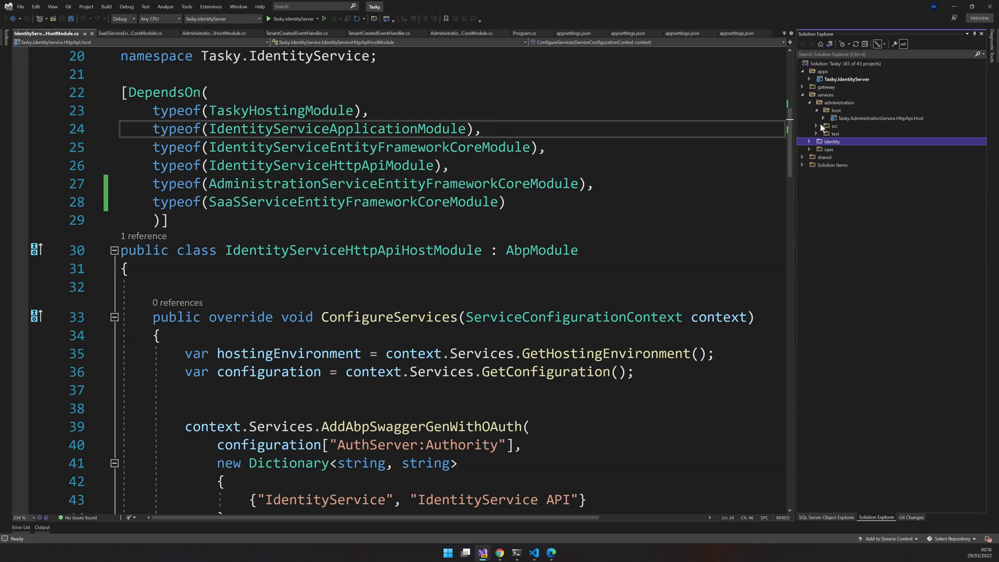
pyautogui.click(809, 140)
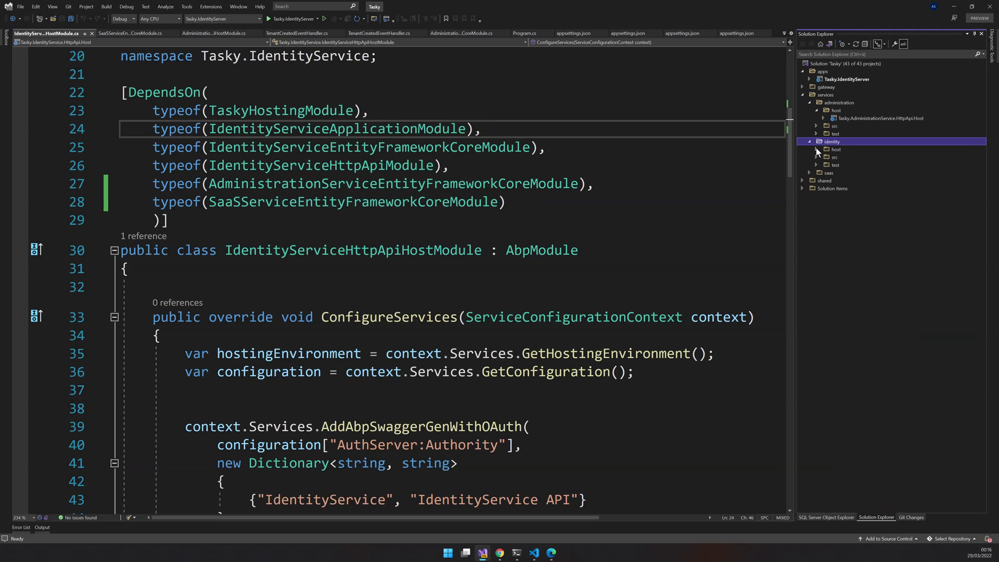
pyautogui.click(822, 149)
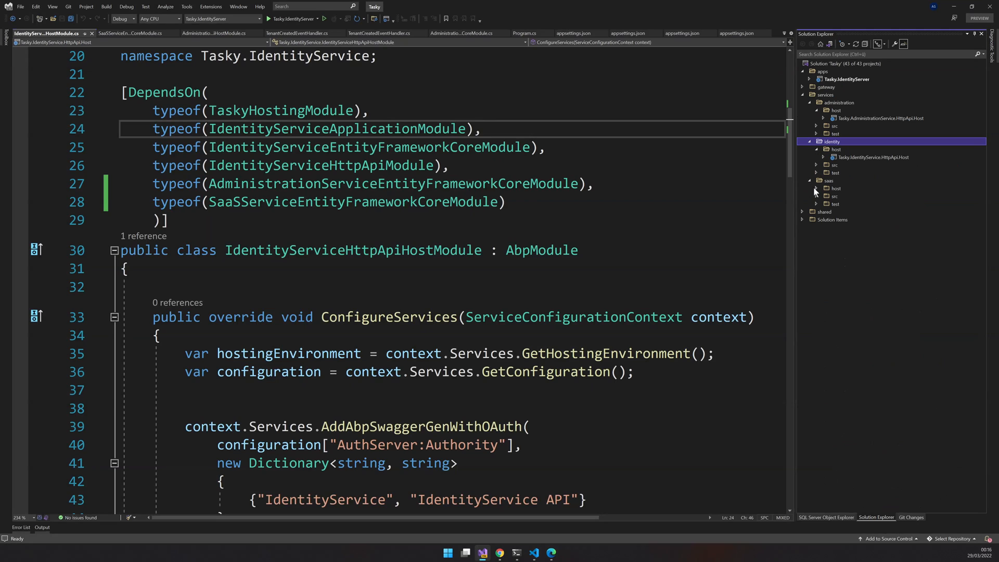
pyautogui.click(817, 188)
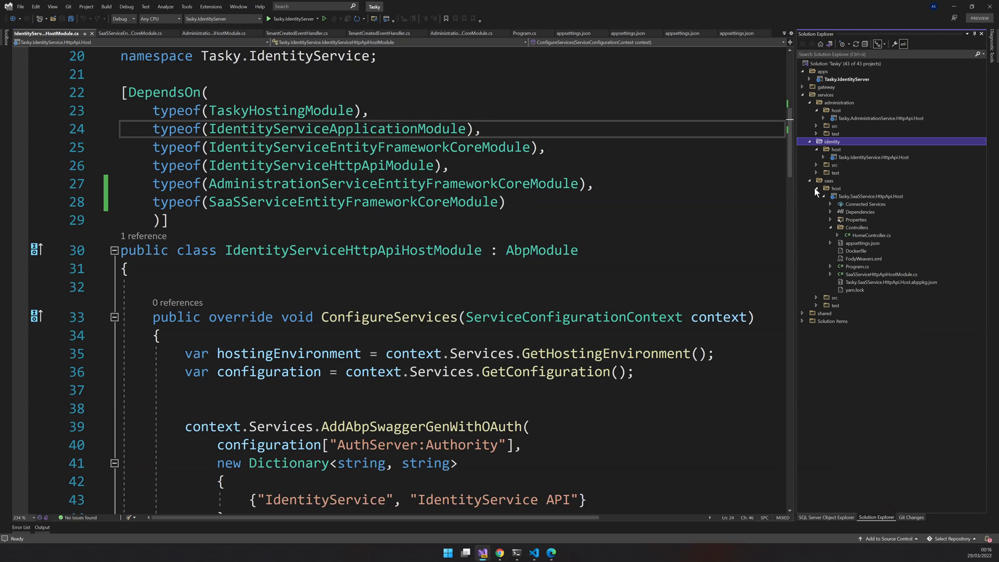
pyautogui.moveTo(832, 234)
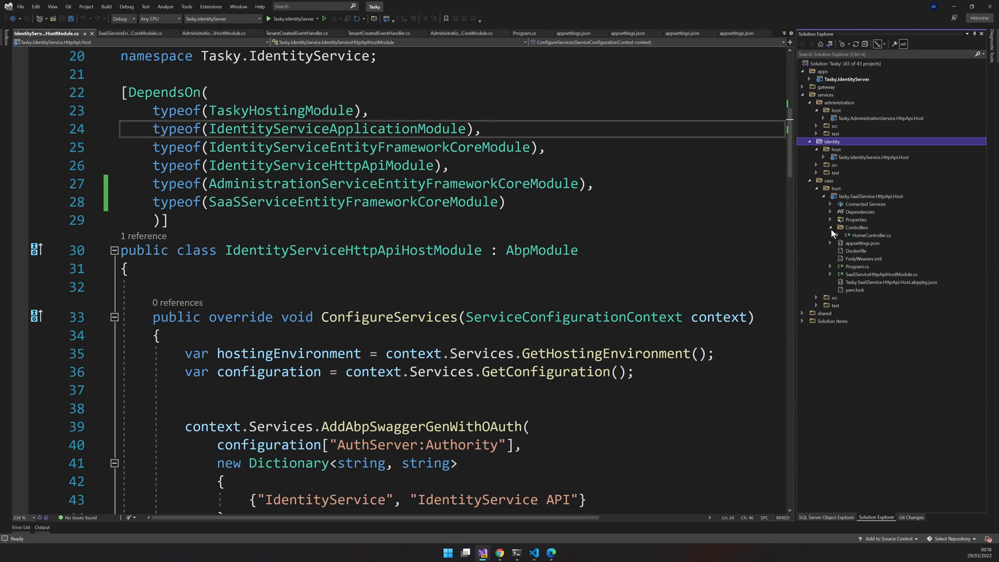
# Step: View appsettings.json of Tasky.SaaSService.HttpApi.Host with its SaaSService, AdministrationService and RabbitMQ settings
pyautogui.click(861, 235)
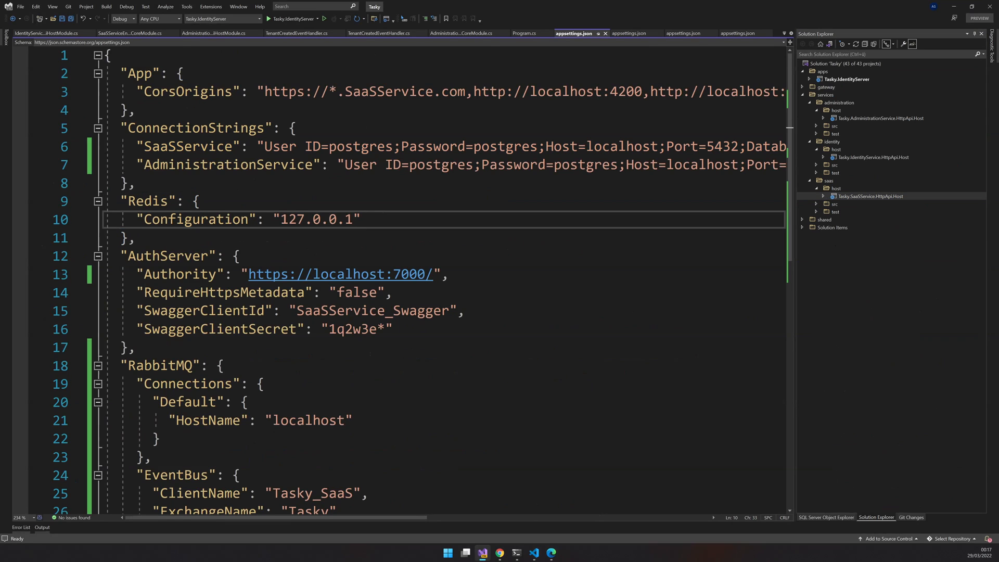
pyautogui.click(362, 220)
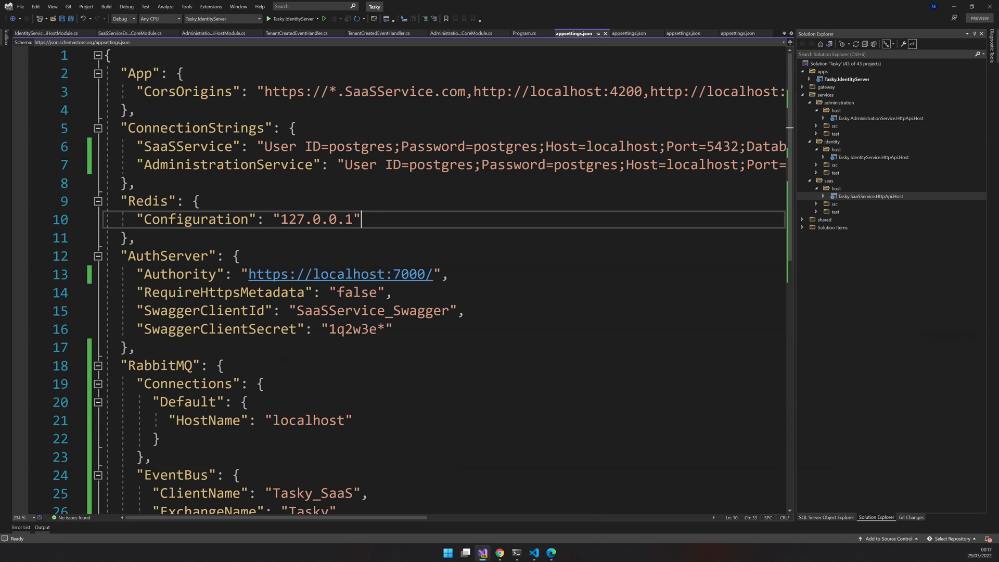